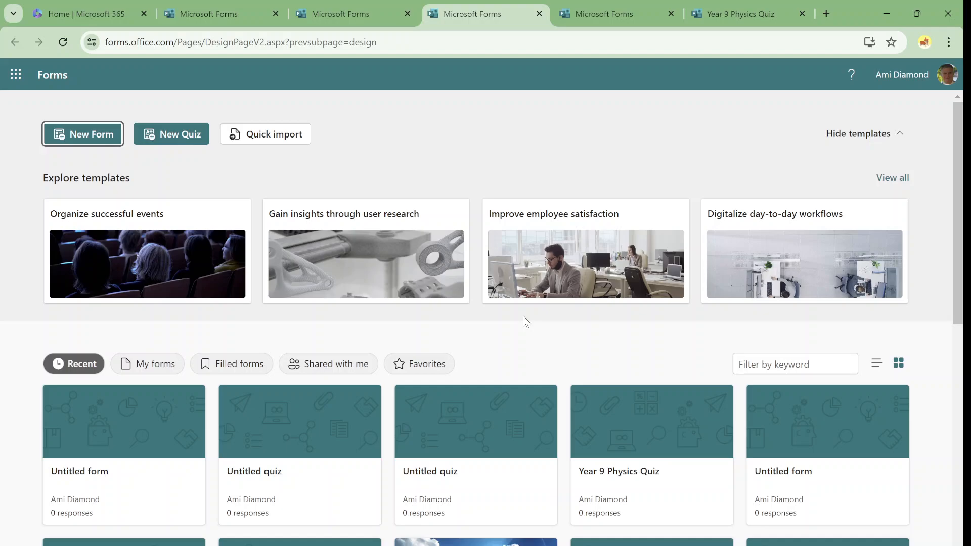
mouse_move(171, 251)
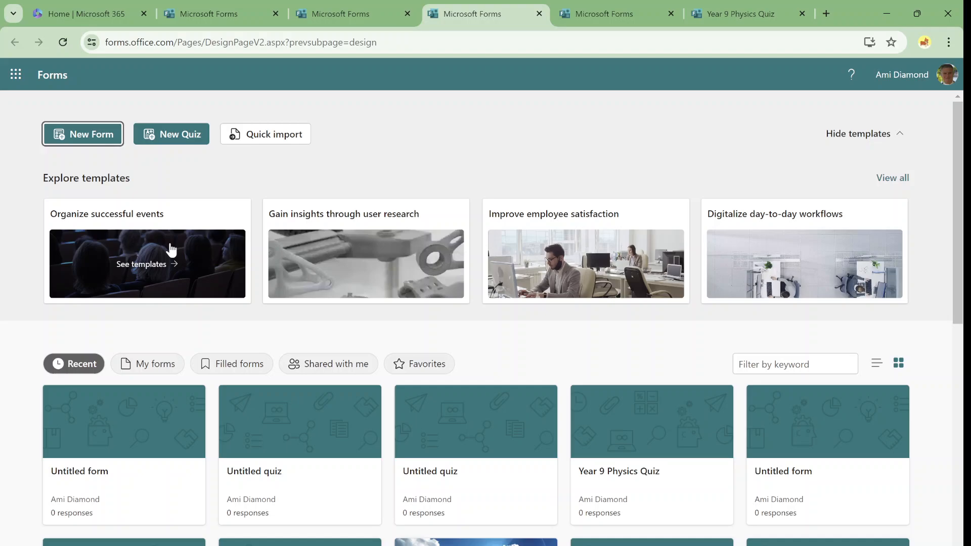
Create a new blank form from the Microsoft Forms home page
click(83, 133)
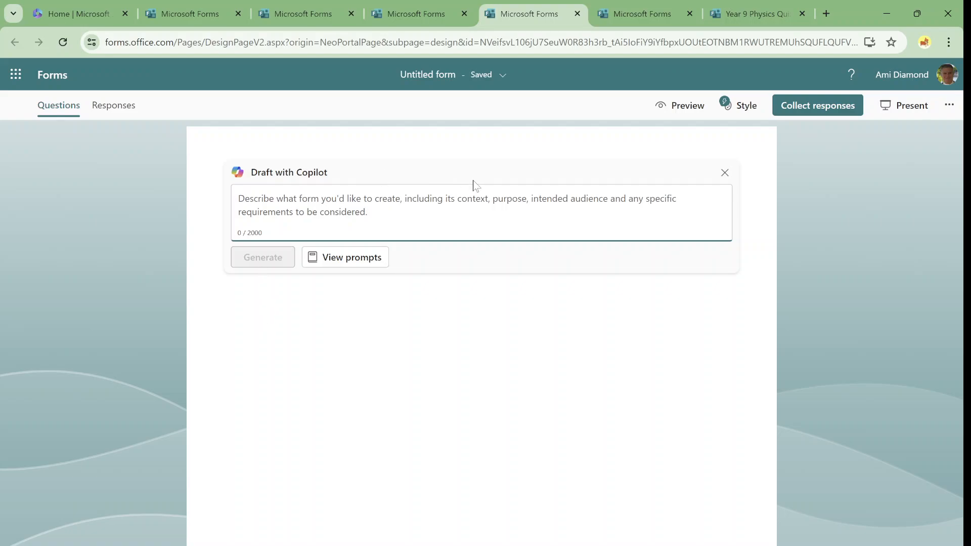
mouse_move(372, 270)
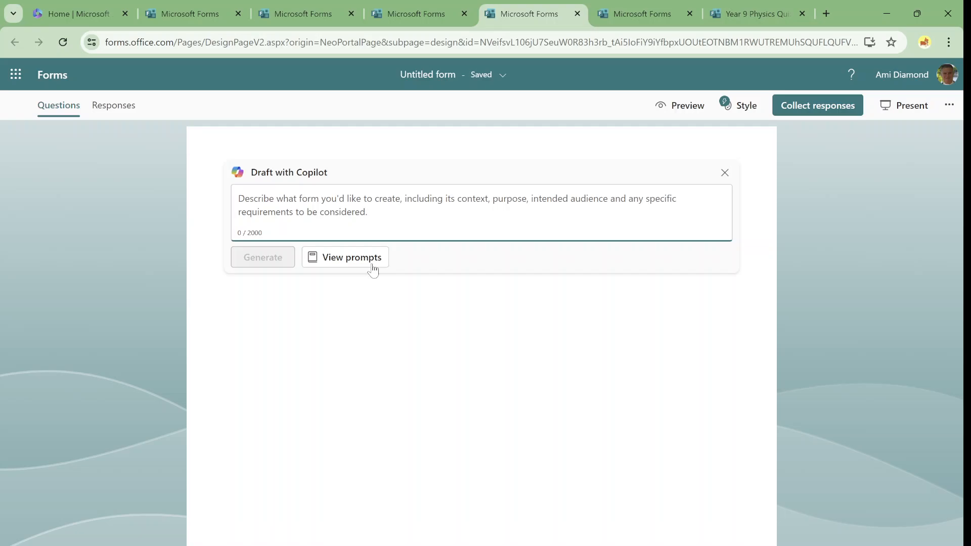
Generate a Copilot draft from the volunteer sign-up example prompt and review the questions
click(351, 256)
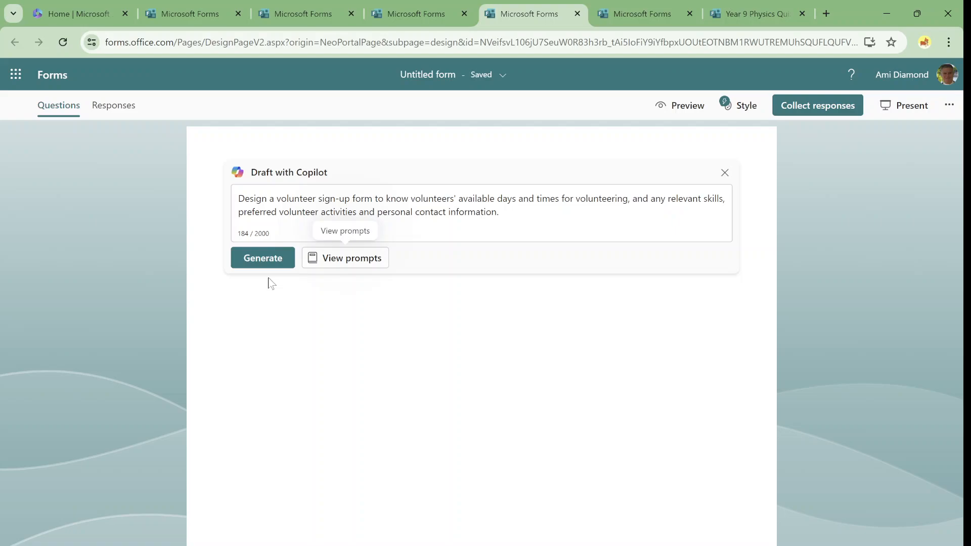
click(262, 258)
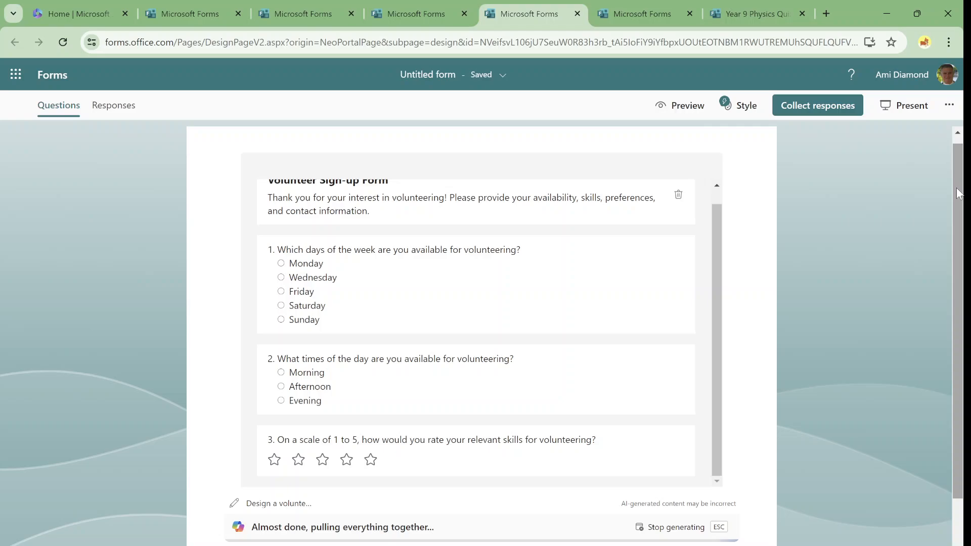
scroll(down, 3)
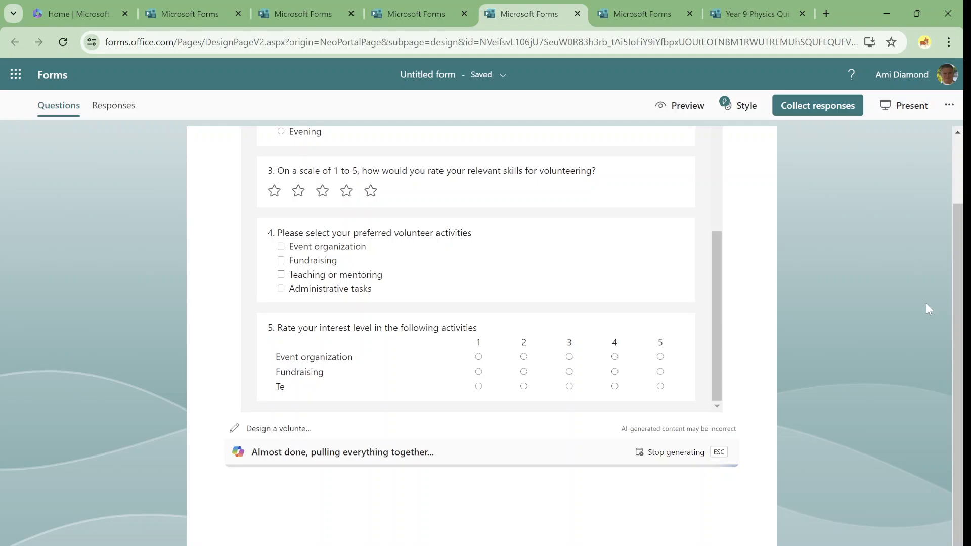
mouse_move(816, 364)
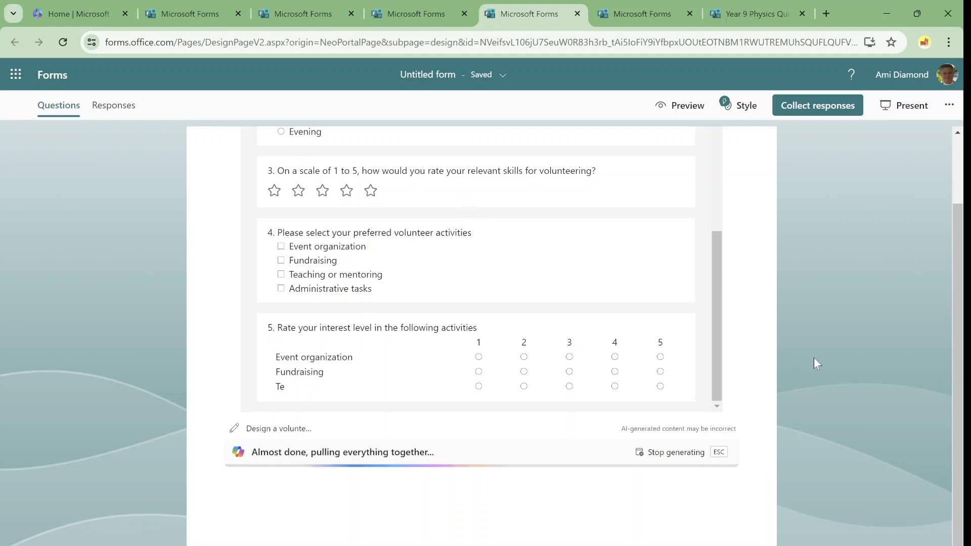
scroll(down, 3)
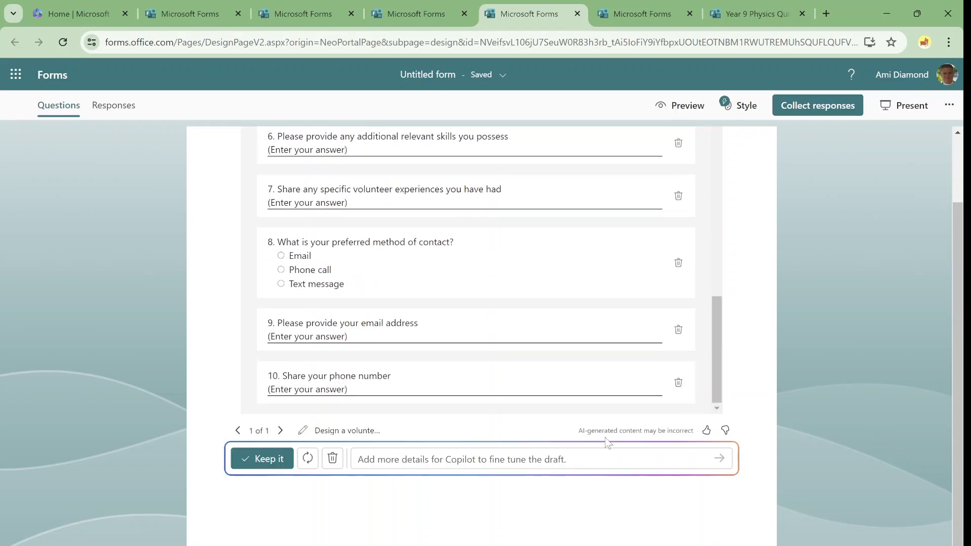
Keep the Volunteer Sign-up Form draft and return to the Forms home page
click(262, 458)
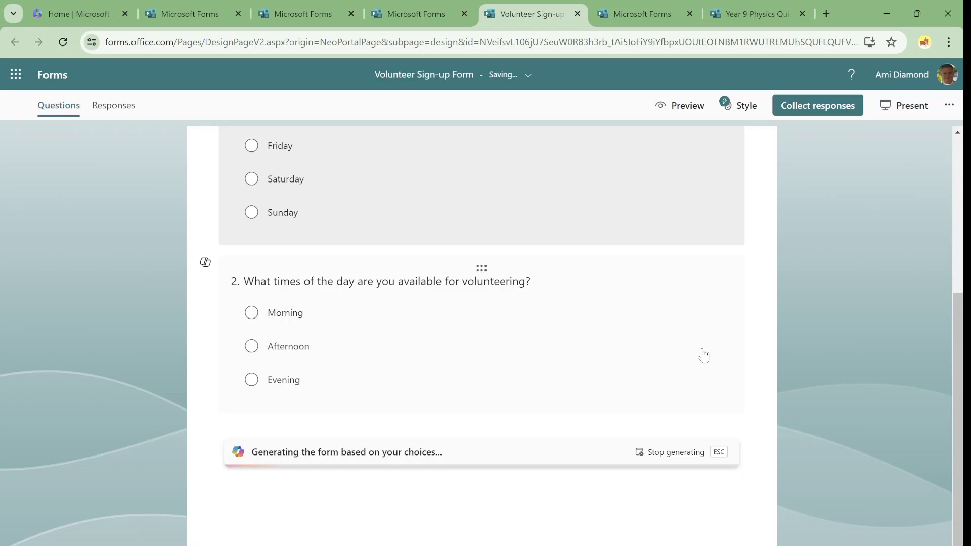
scroll(down, 3)
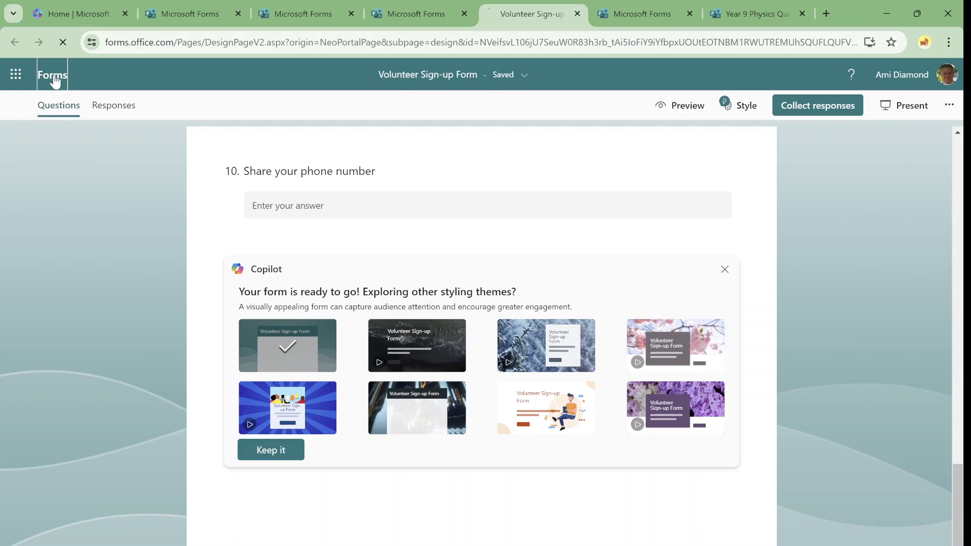
click(52, 74)
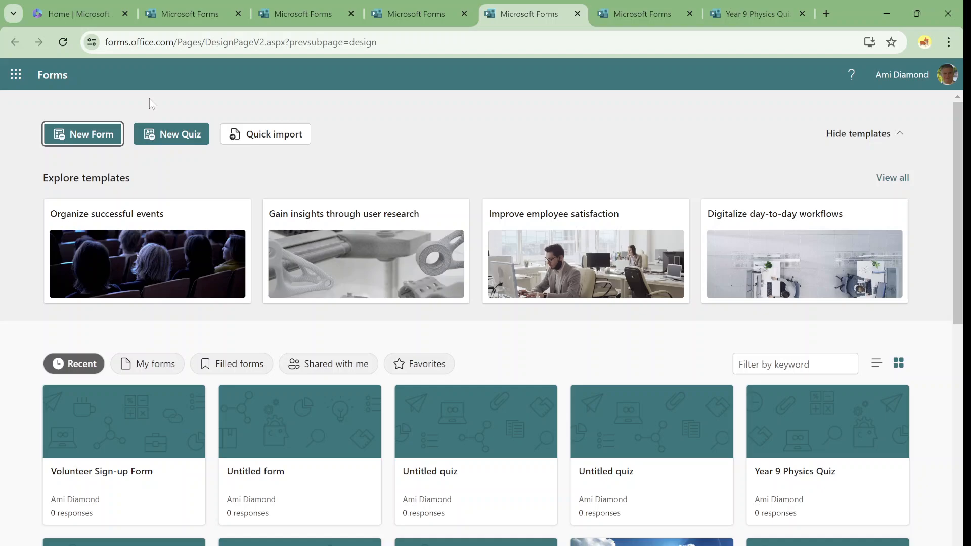
Start a new quiz and bring up Copilot's example prompts for the physics exercise
click(171, 133)
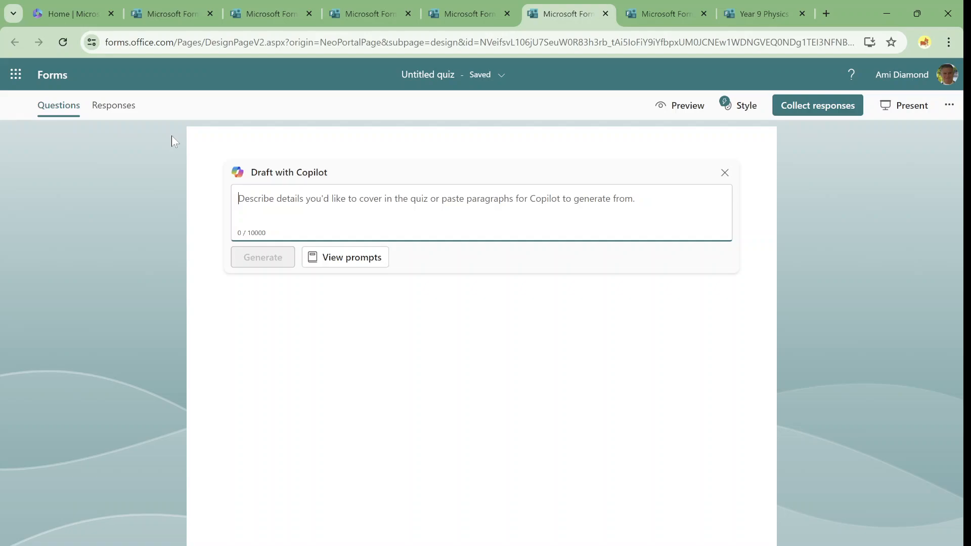
mouse_move(367, 269)
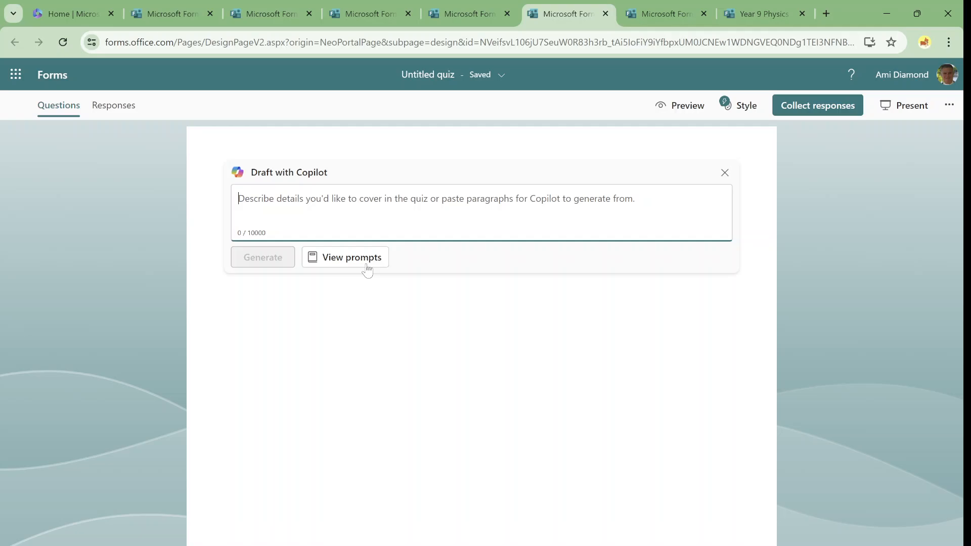
click(352, 257)
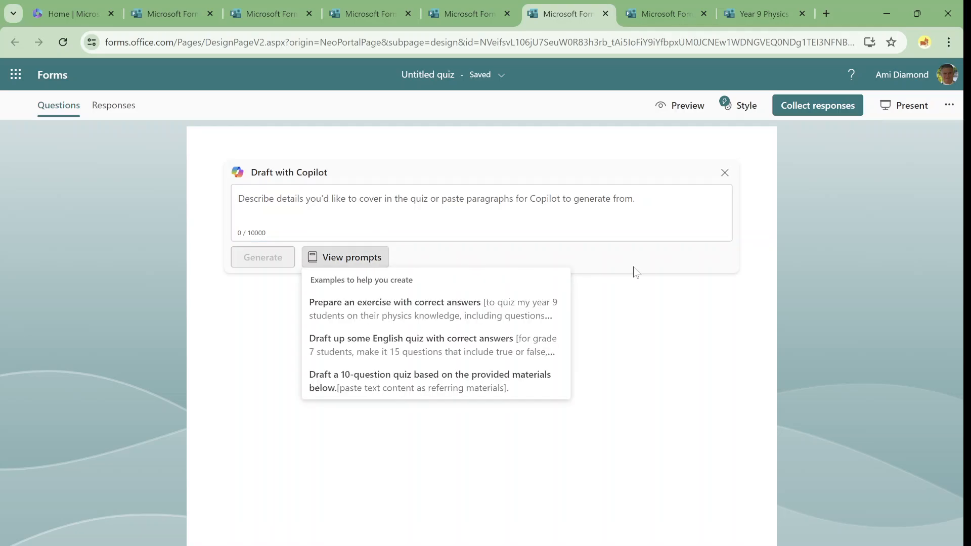
mouse_move(657, 272)
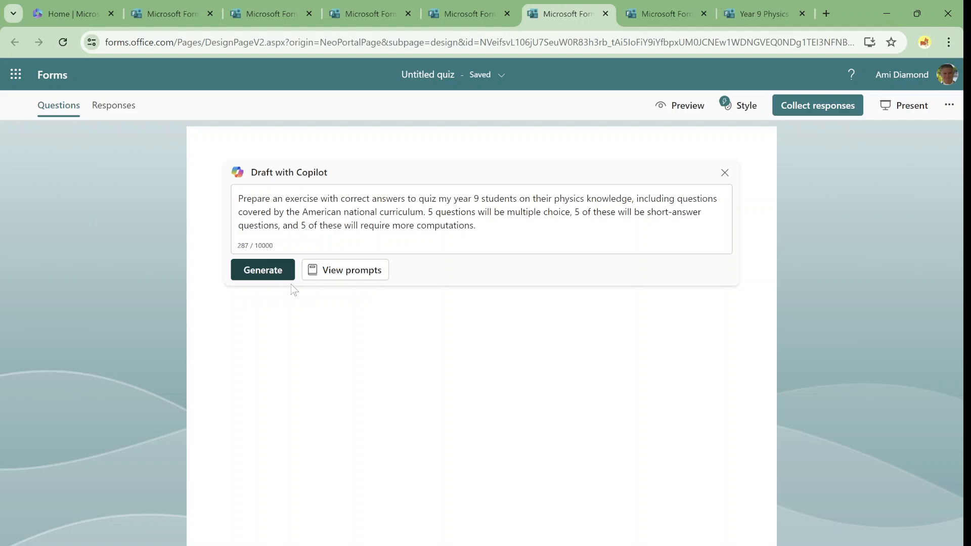
Generate the Year 9 Physics Quiz draft and scroll through its questions and marked answers
click(262, 270)
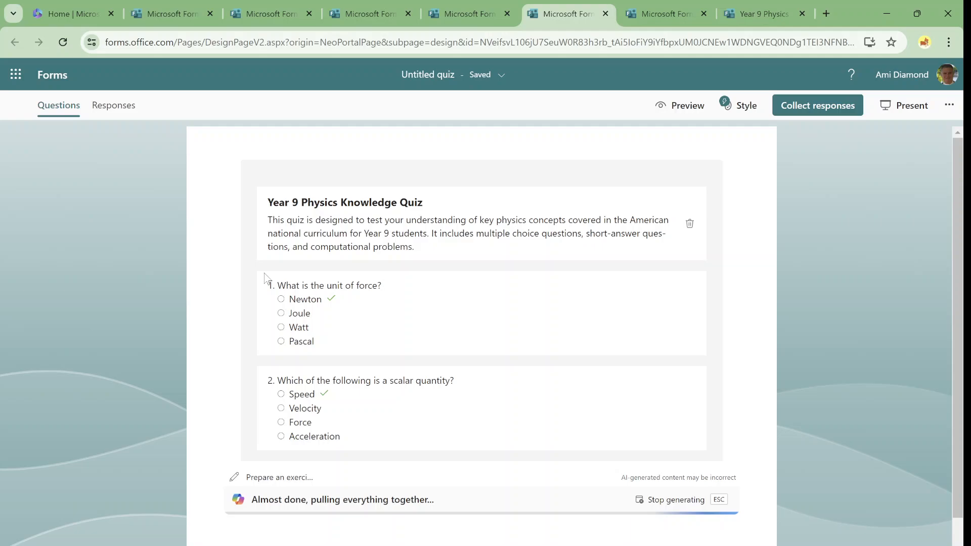
scroll(down, 3)
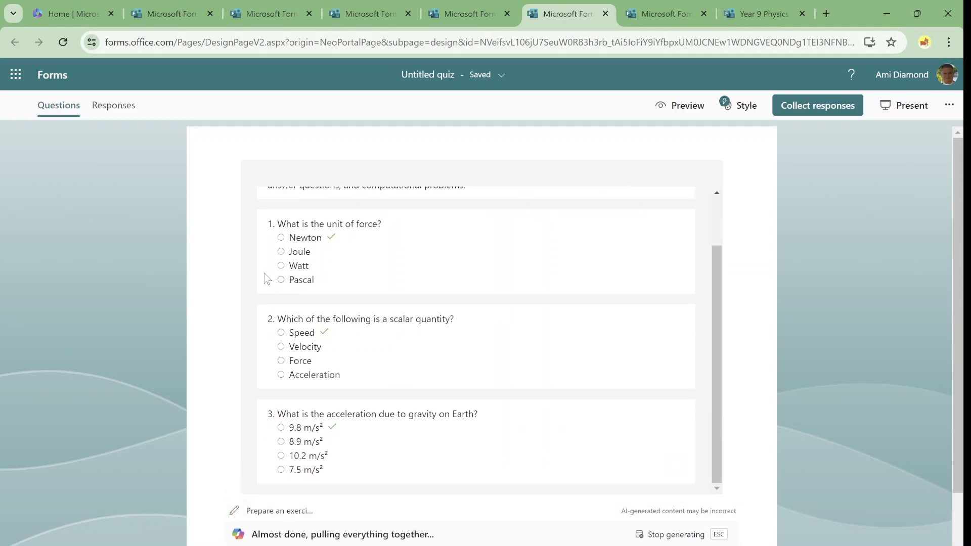
scroll(down, 3)
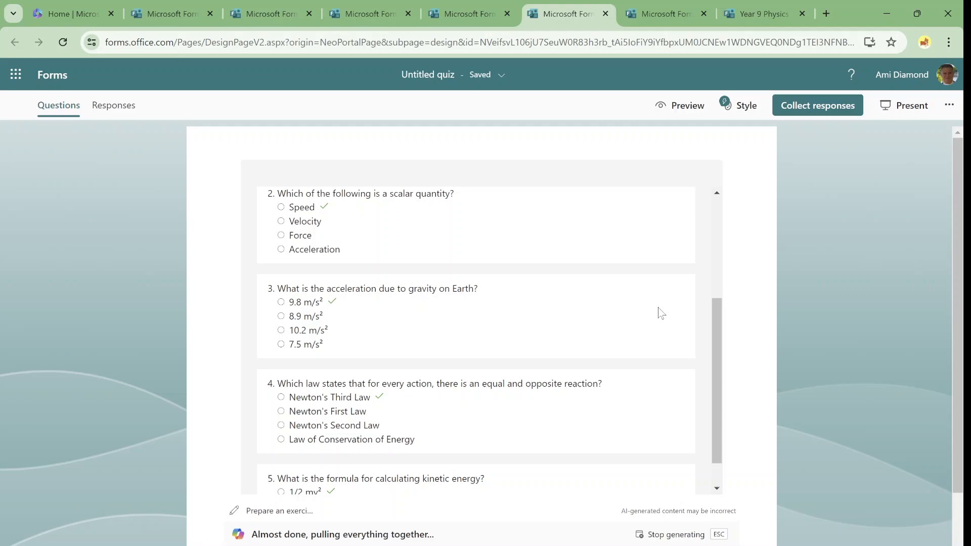
scroll(down, 3)
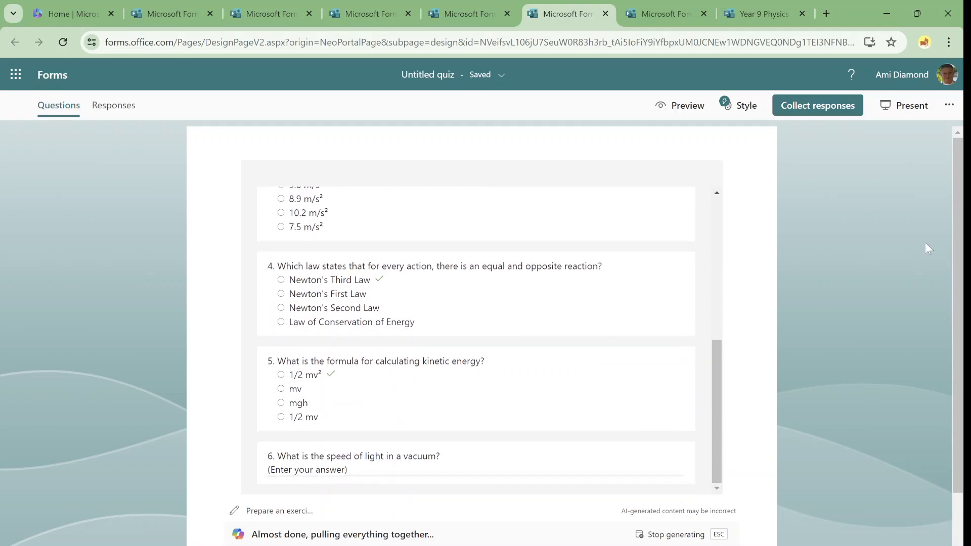
scroll(down, 3)
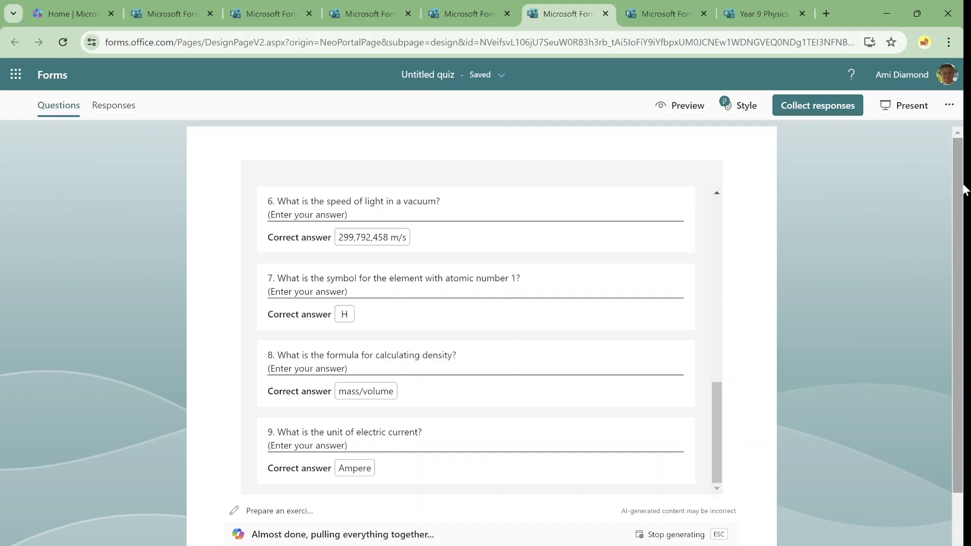
scroll(down, 3)
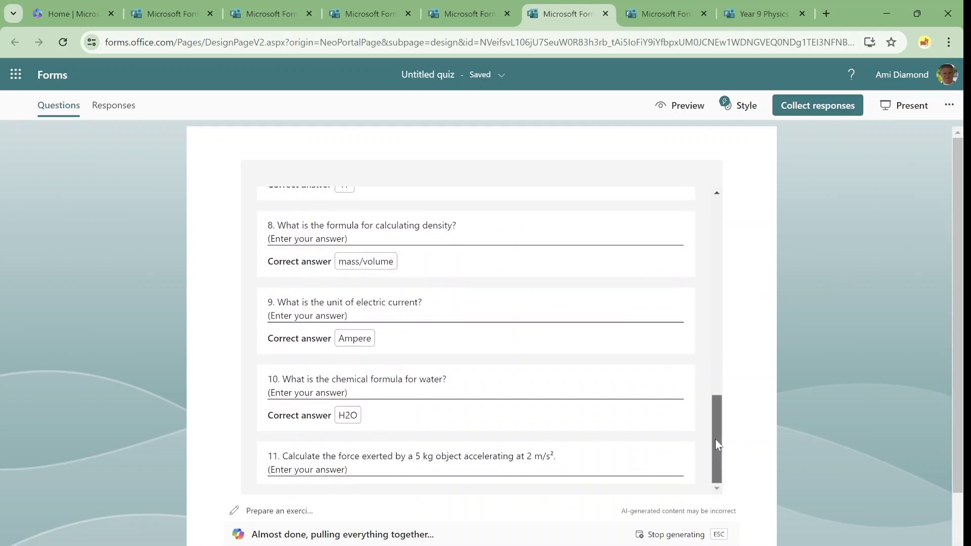
scroll(up, 3)
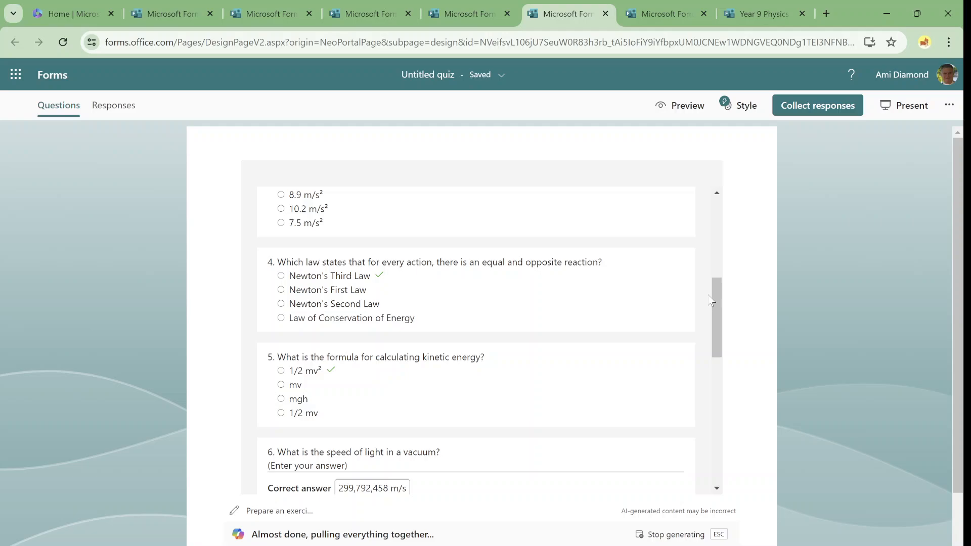
scroll(down, 3)
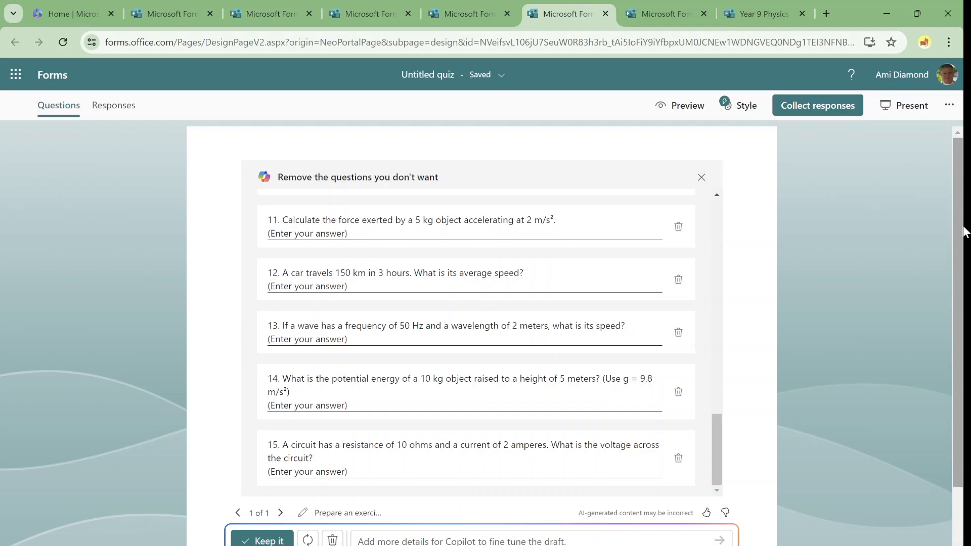
mouse_move(879, 312)
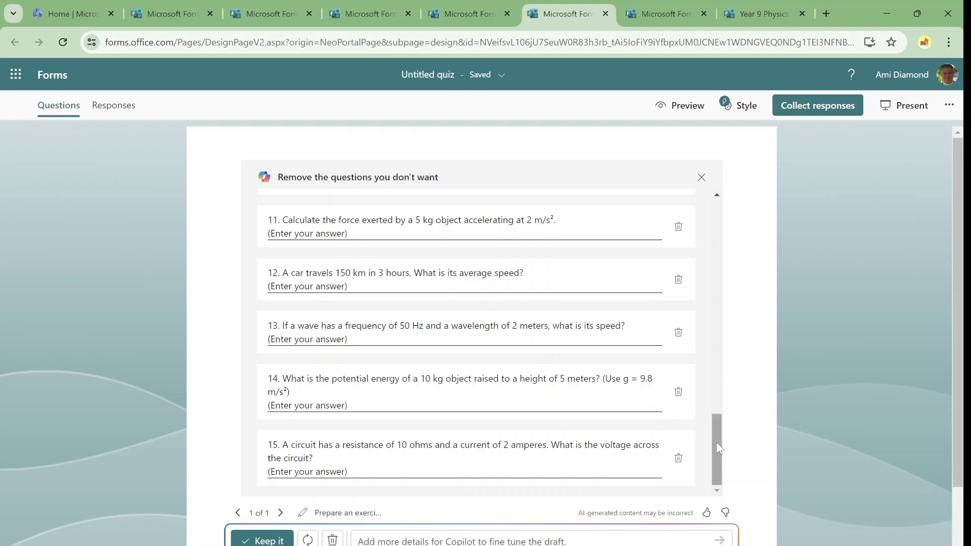
scroll(up, 3)
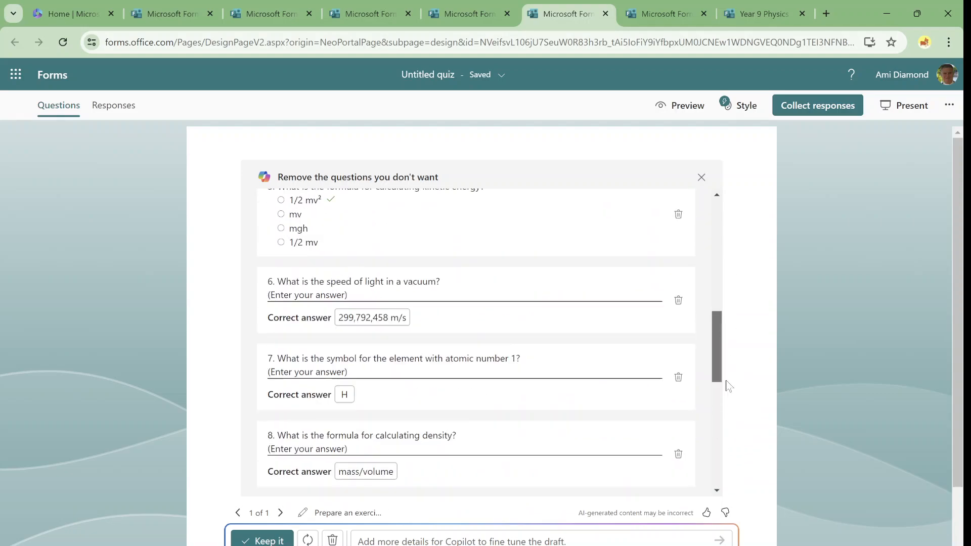
scroll(down, 3)
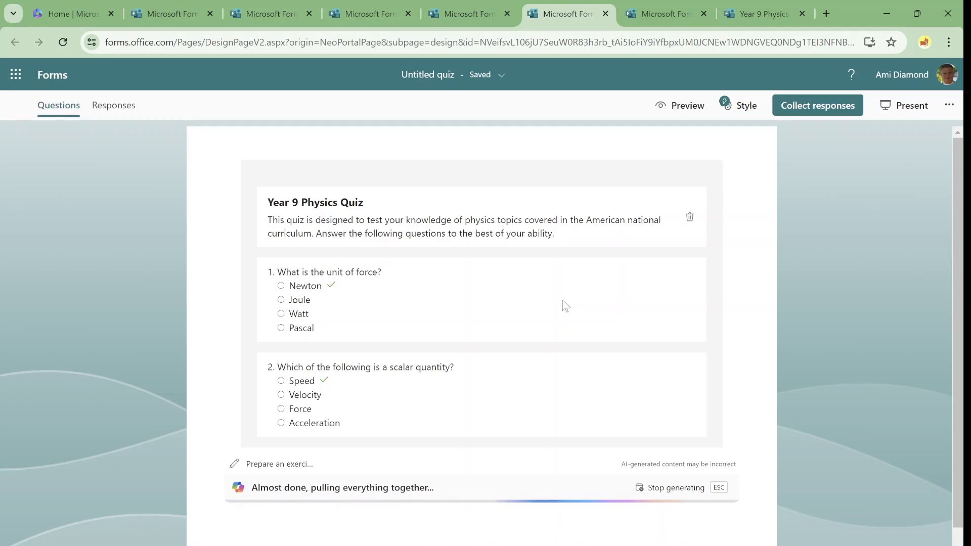
Scroll the finished 15-question physics draft down to the force, energy, work and power calculations
scroll(down, 3)
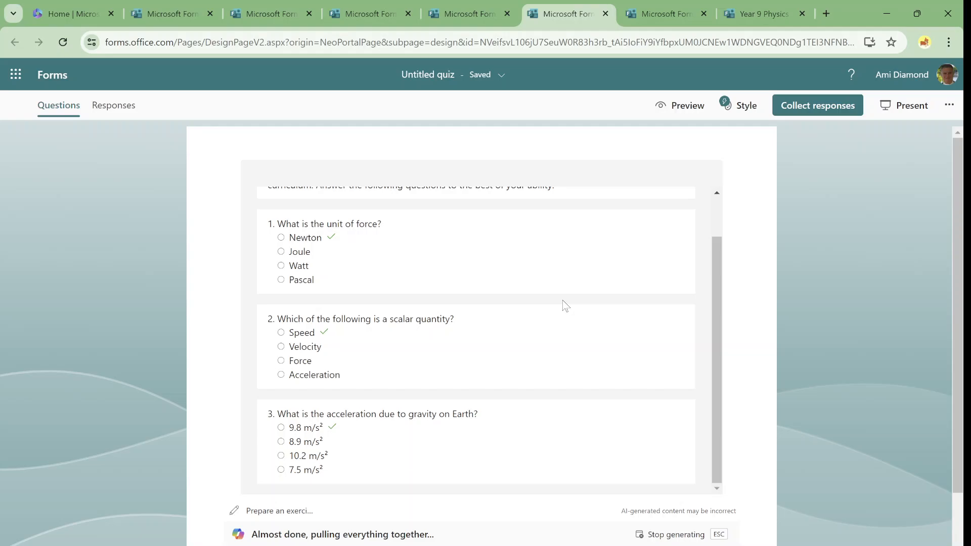
scroll(down, 3)
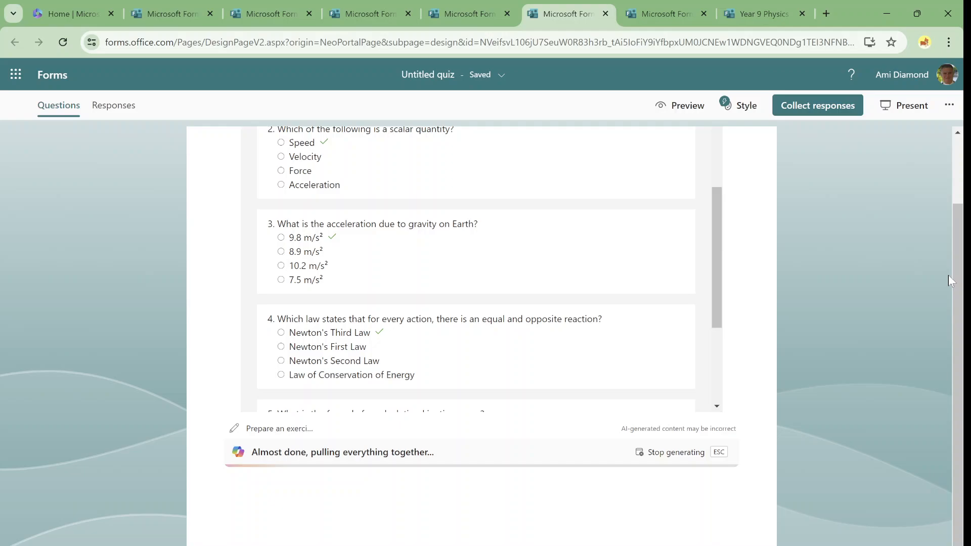
scroll(down, 3)
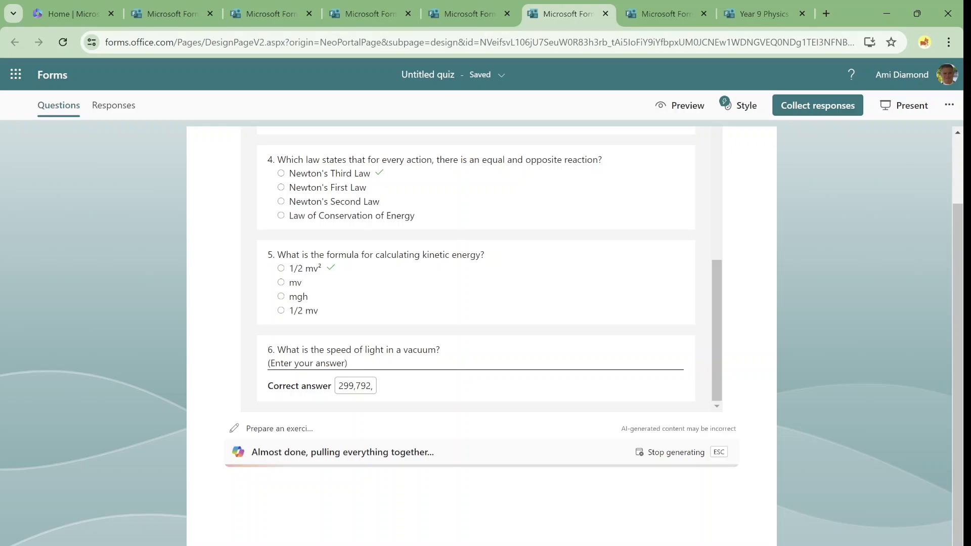
scroll(down, 3)
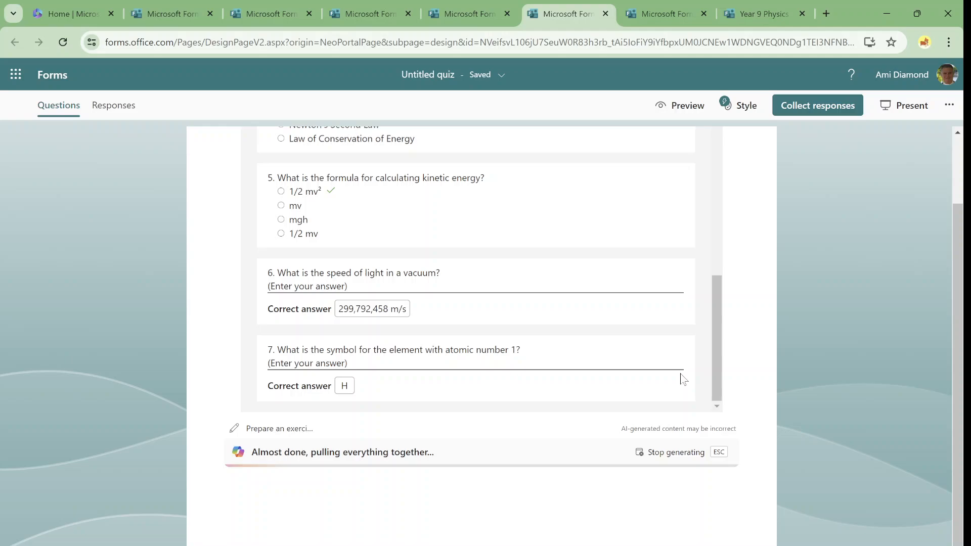
scroll(down, 3)
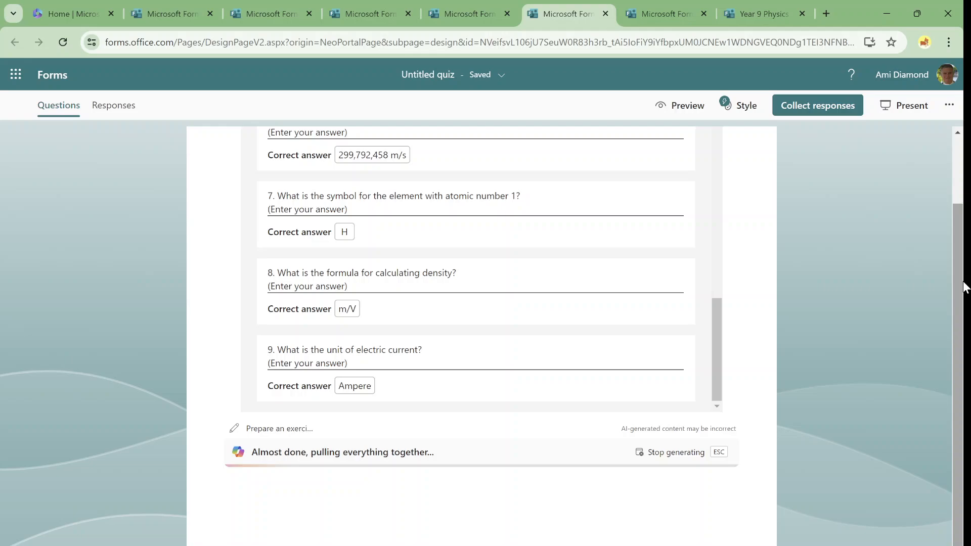
scroll(down, 3)
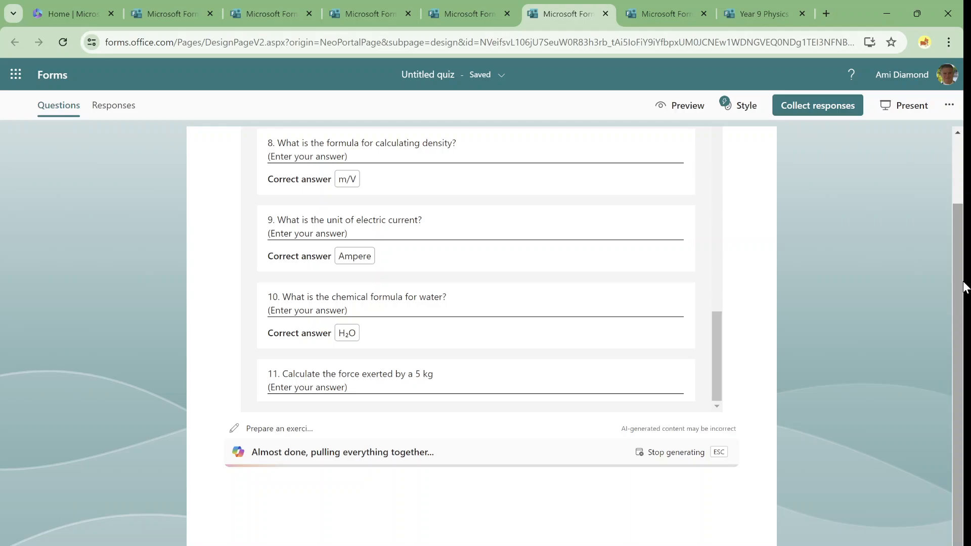
scroll(down, 3)
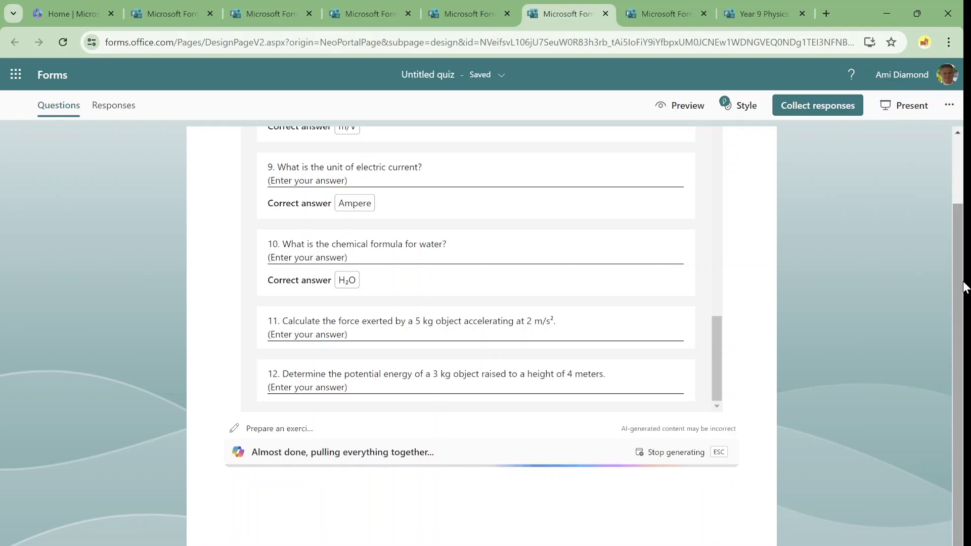
scroll(down, 3)
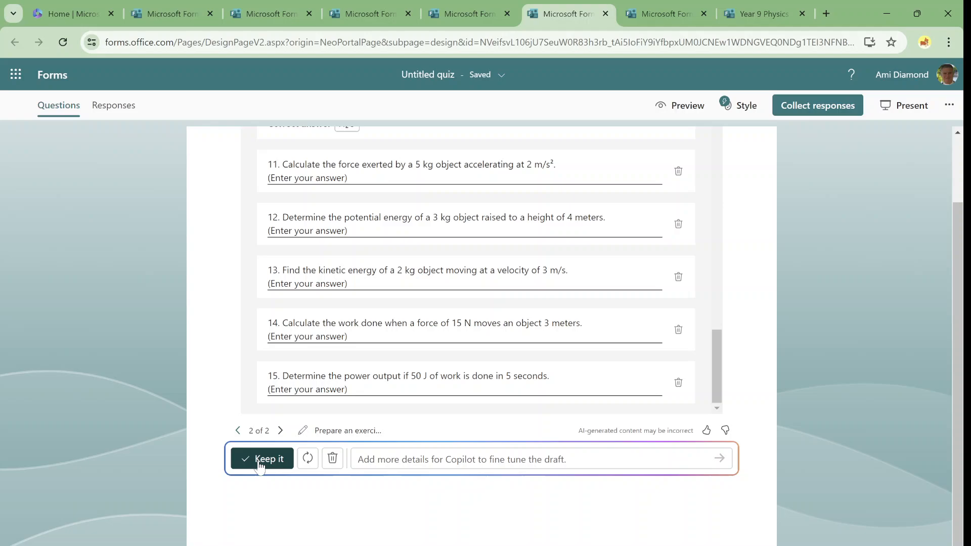
Keep the Year 9 Physics Quiz draft and its suggested theme
click(263, 459)
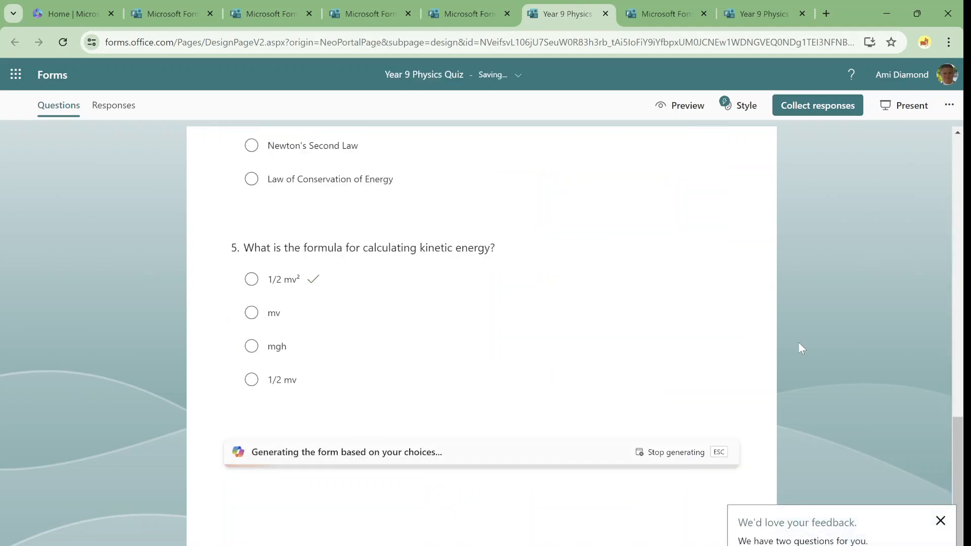
scroll(down, 3)
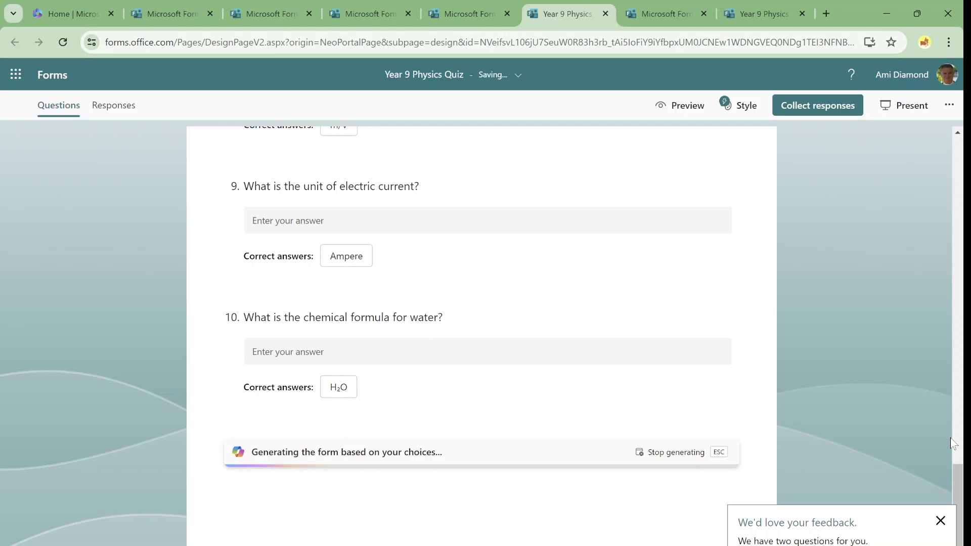
scroll(down, 3)
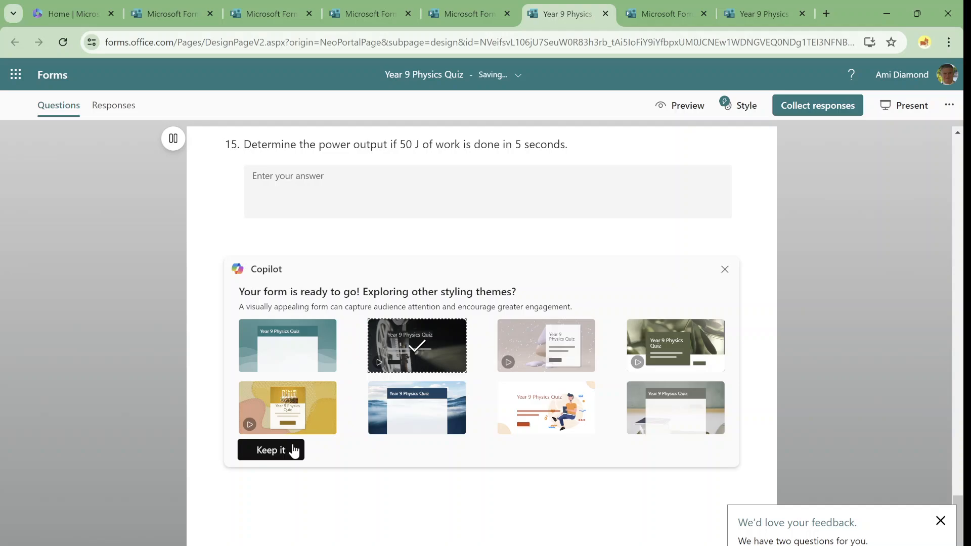
click(271, 449)
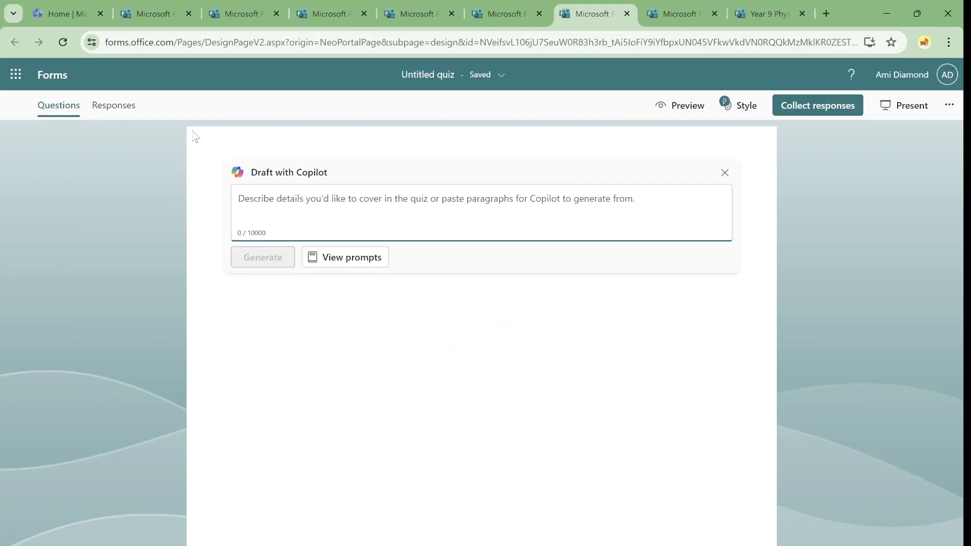
Fill the Copilot prompt with the English quiz example, changing grade 7 to 12
click(345, 257)
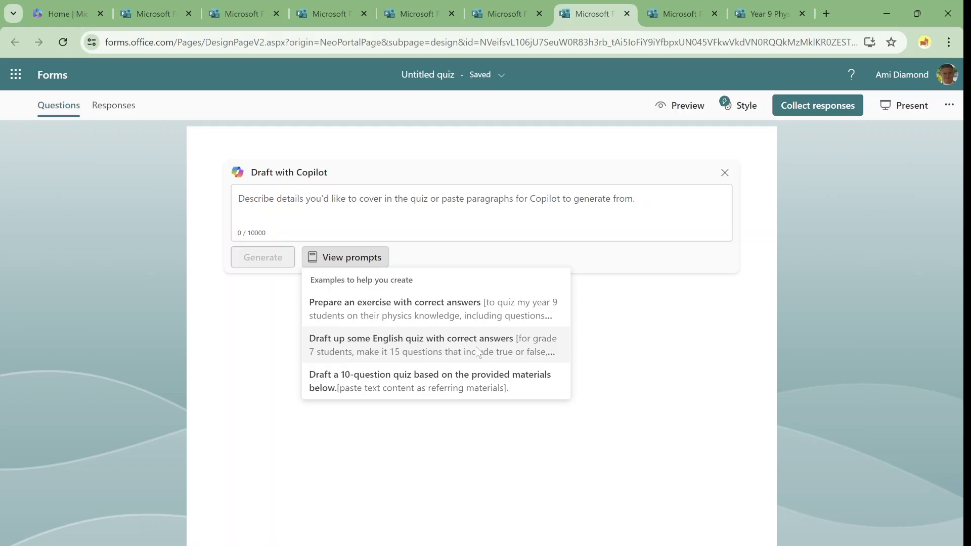
click(433, 345)
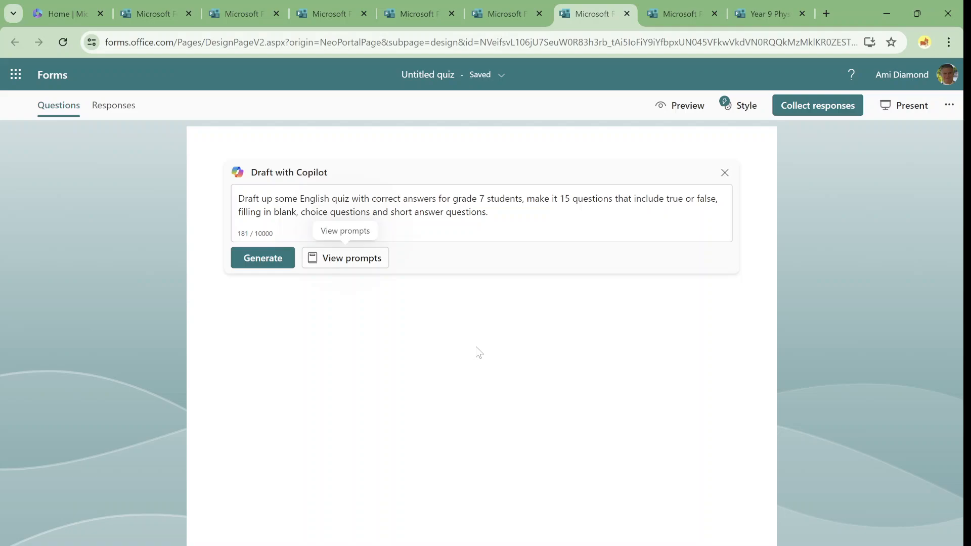
mouse_move(673, 397)
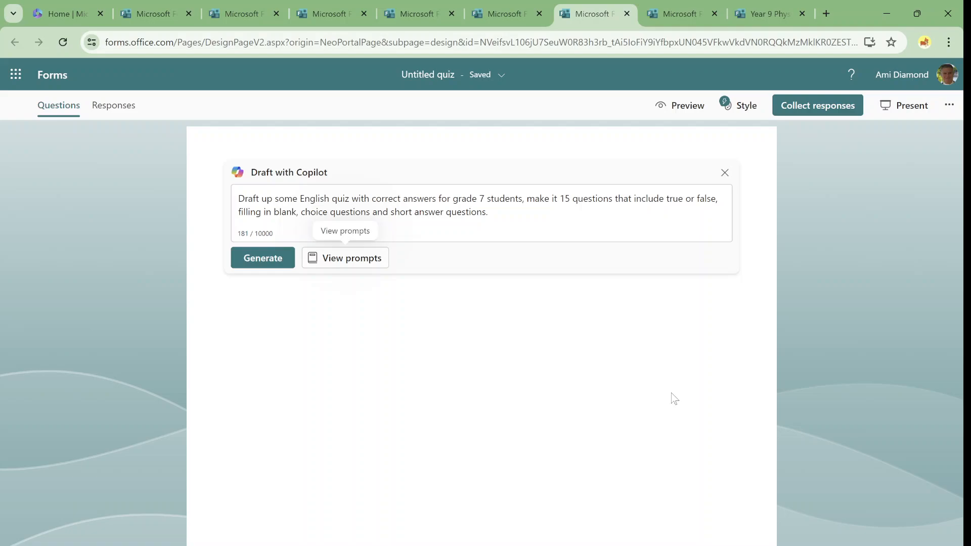
mouse_move(408, 342)
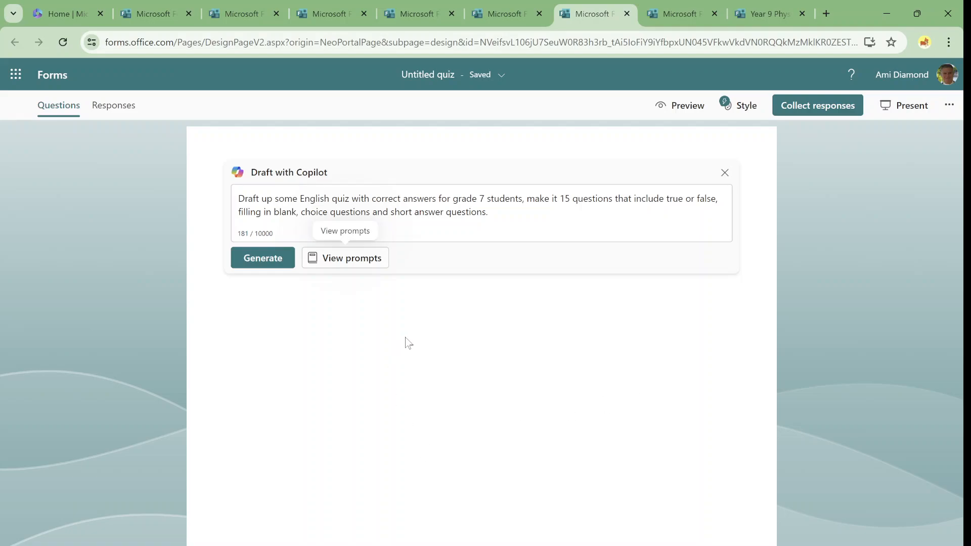
mouse_move(427, 340)
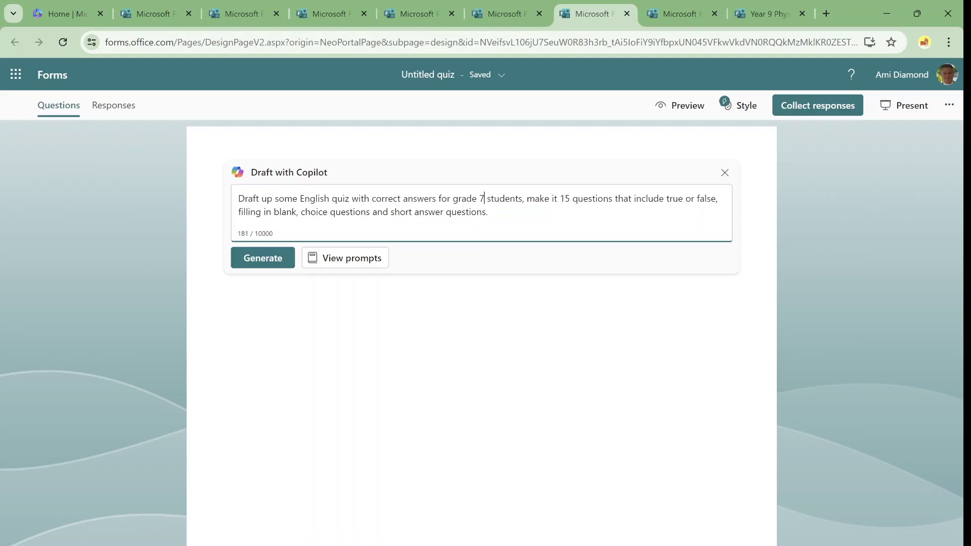
double_click(480, 199)
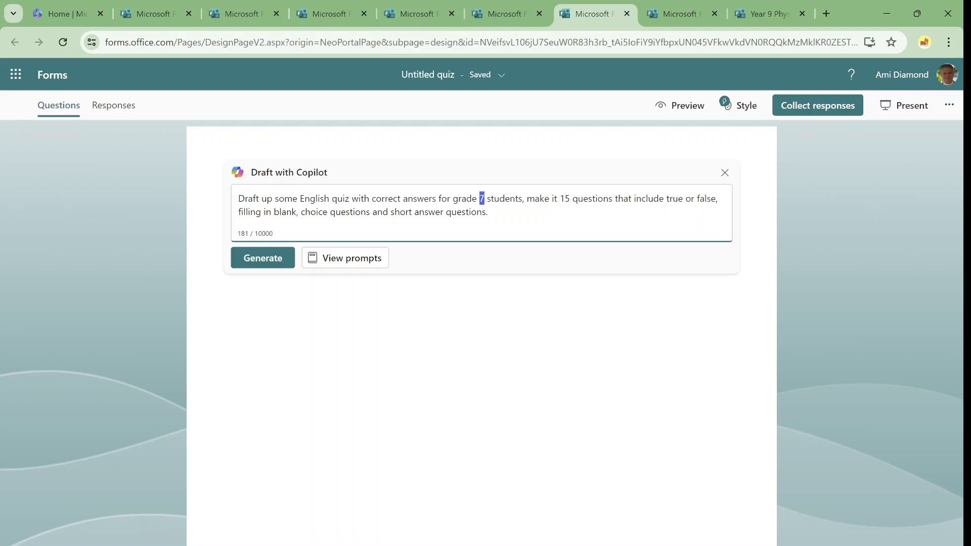
text(2)
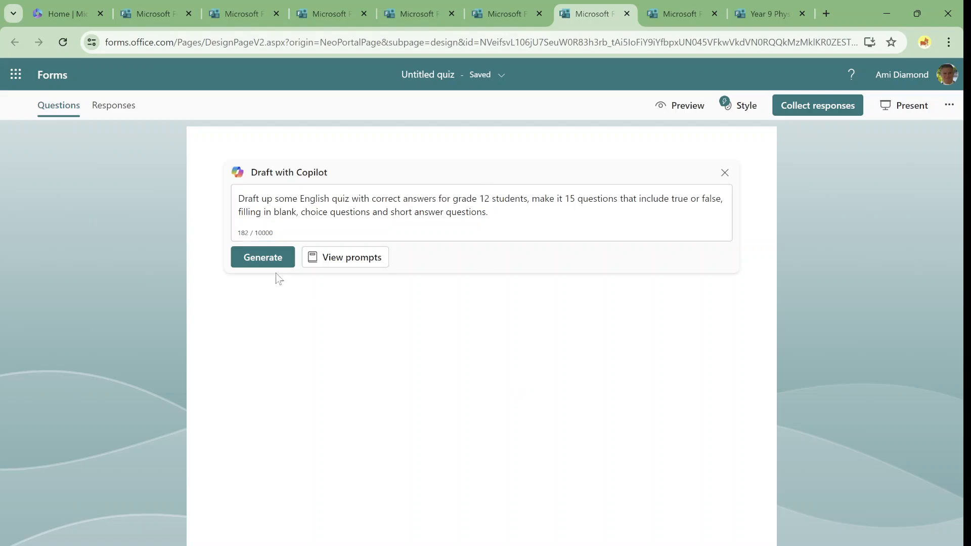
Generate the Grade 12 English Quiz draft and scroll through the output
click(262, 257)
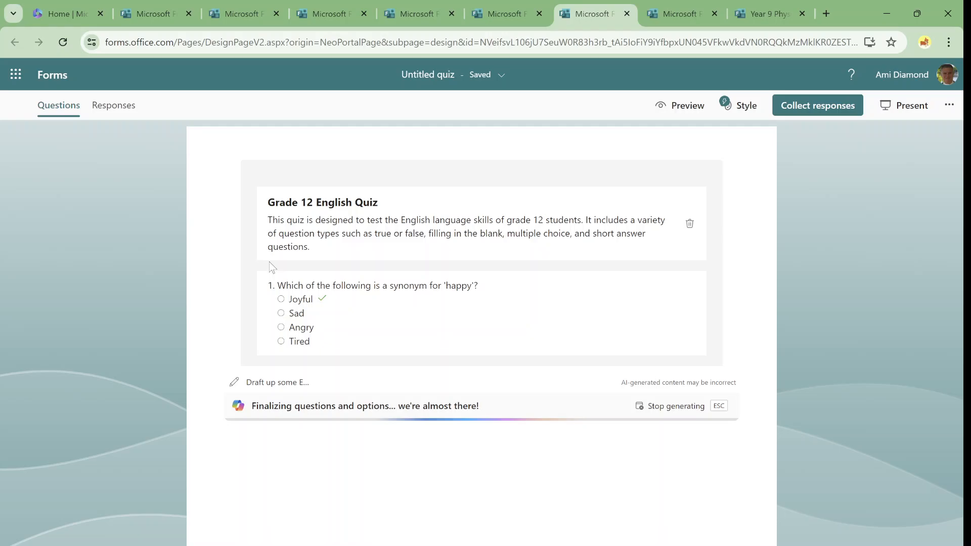
scroll(down, 3)
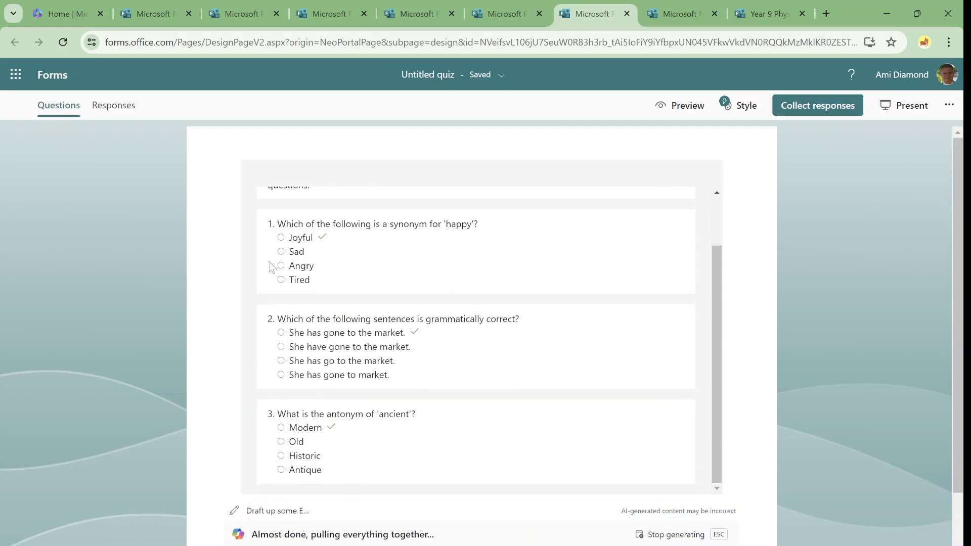
scroll(down, 3)
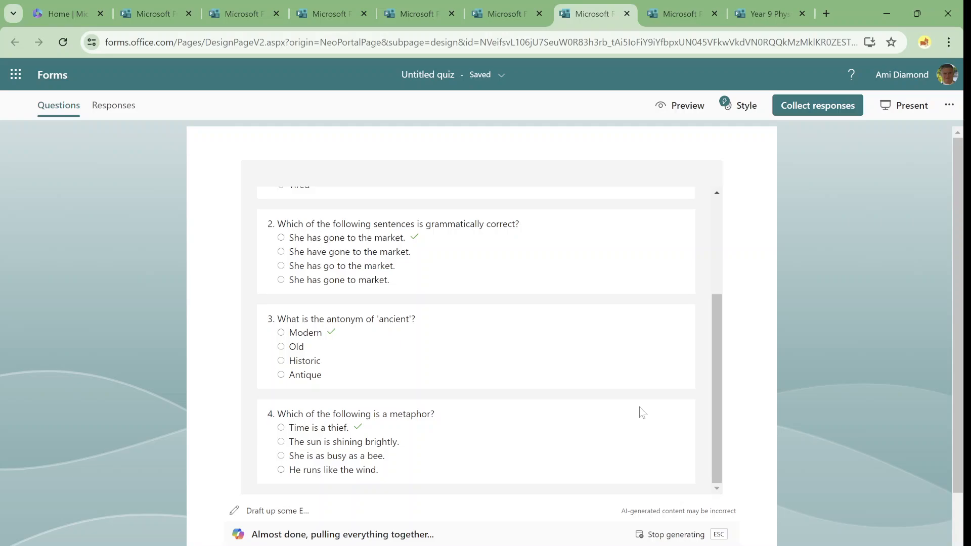
scroll(down, 3)
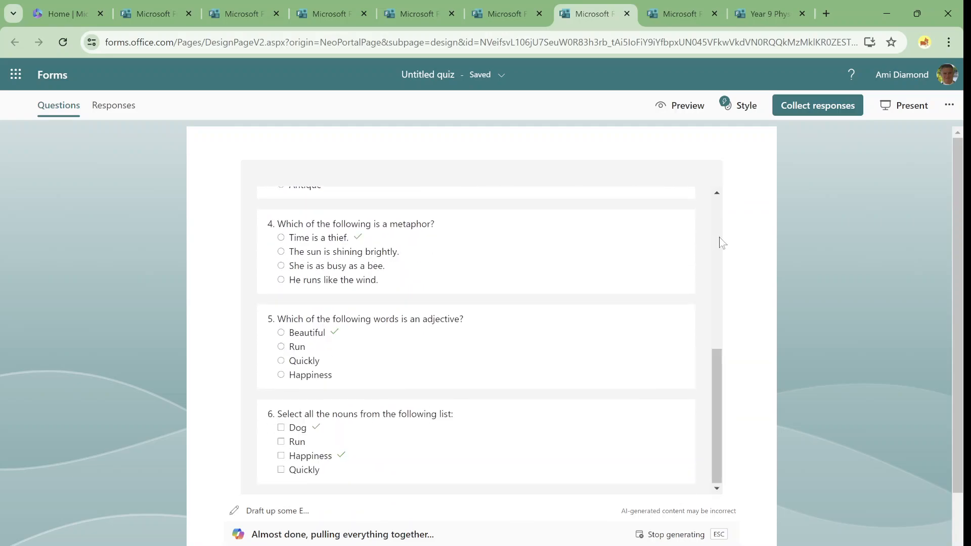
scroll(up, 3)
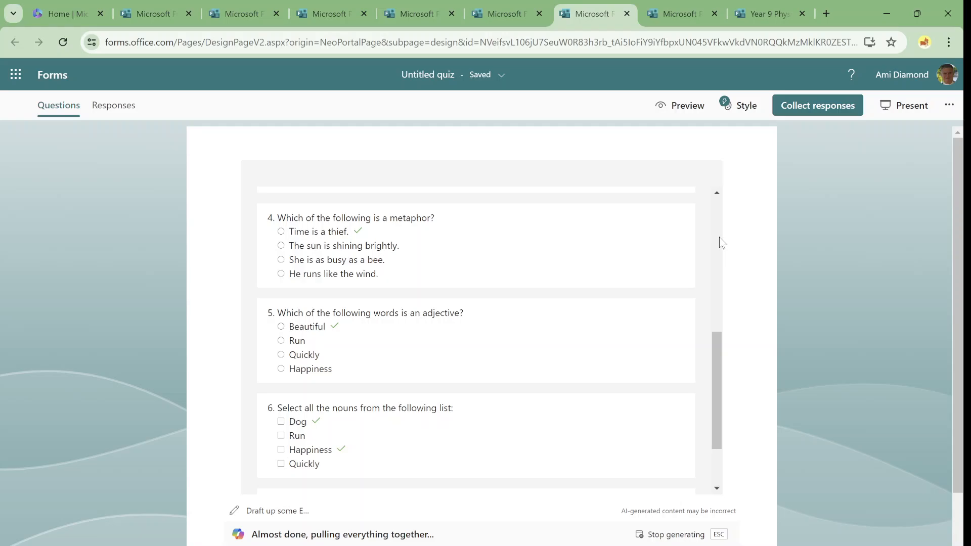
scroll(down, 3)
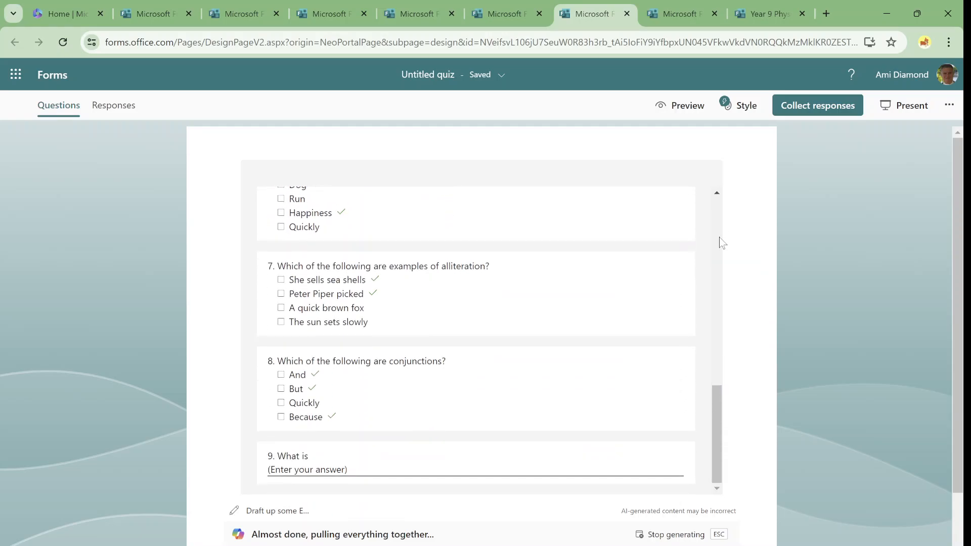
scroll(down, 3)
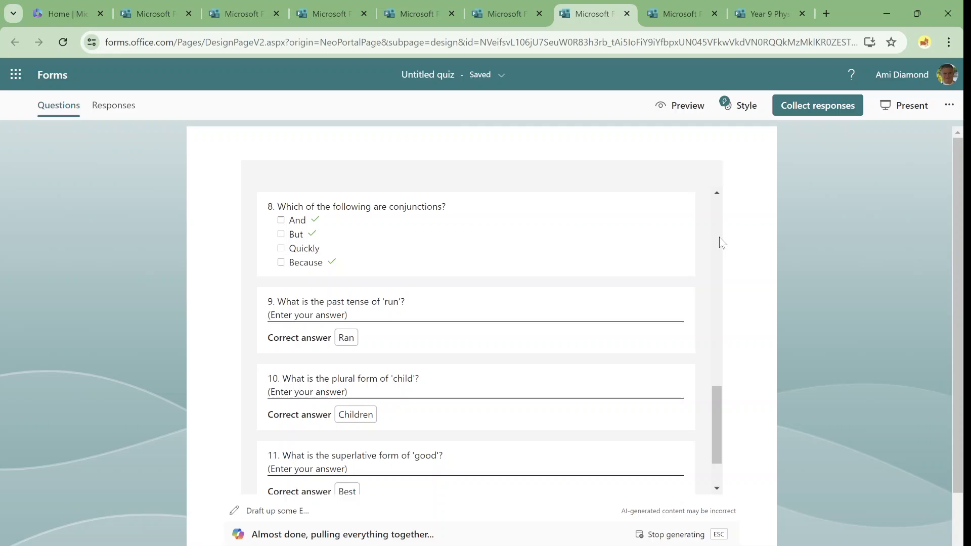
scroll(down, 3)
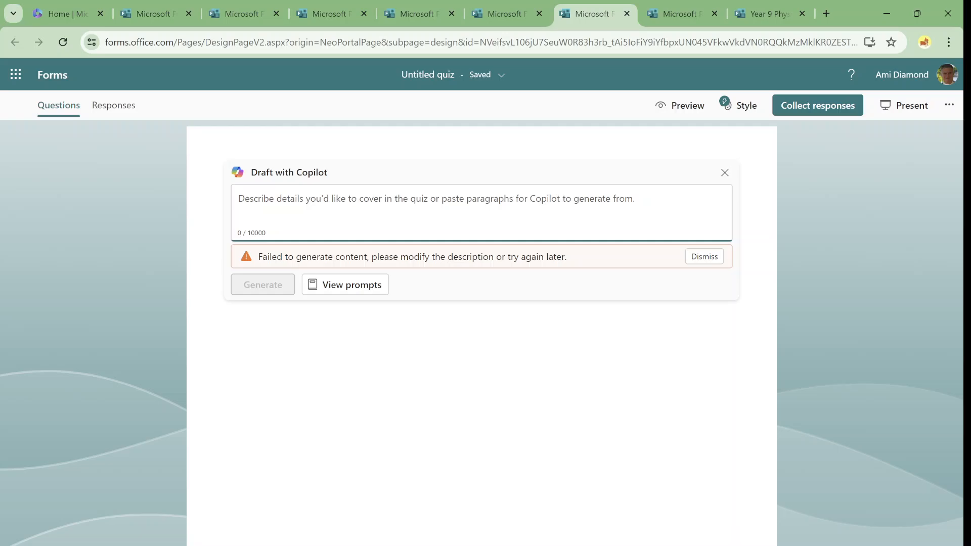
Resubmit the grade 7 English quiz example prompt to Copilot
click(345, 285)
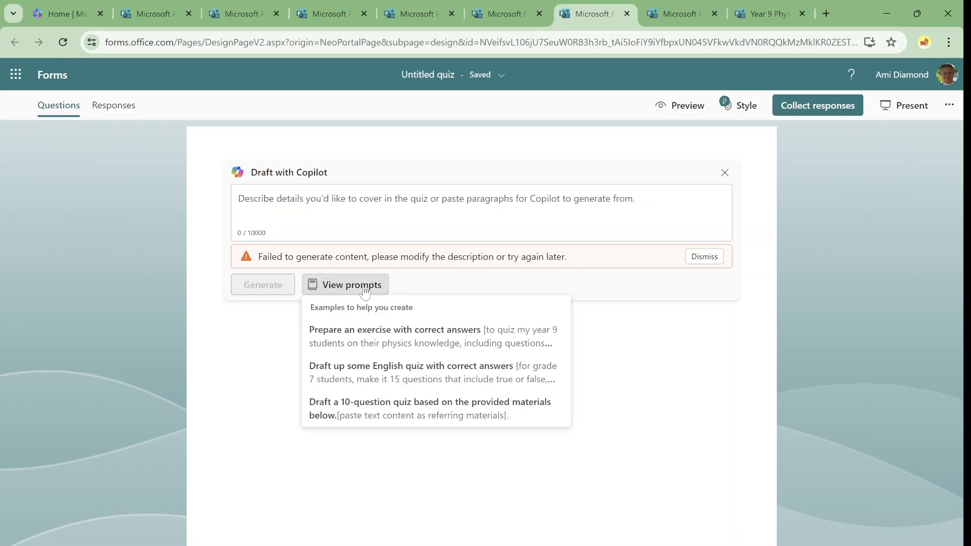
mouse_move(530, 372)
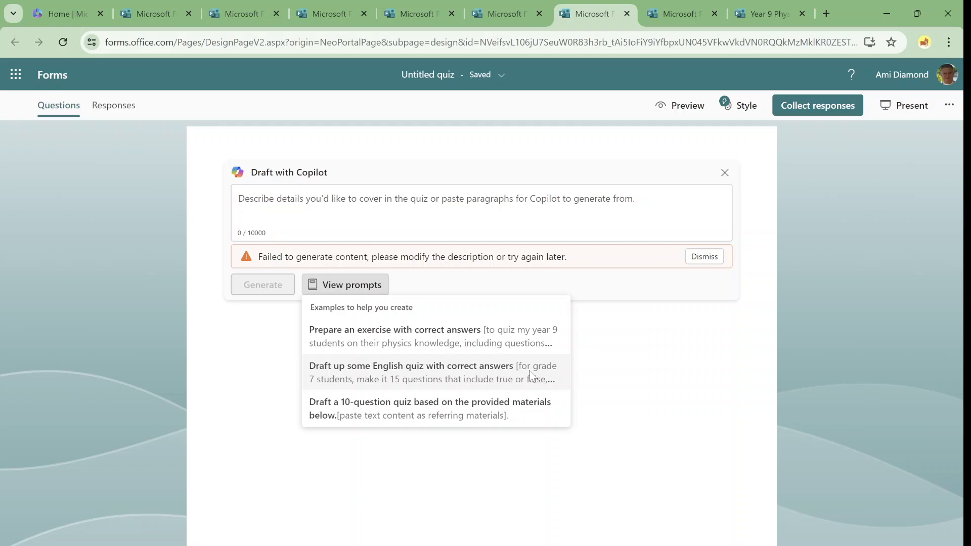
click(411, 371)
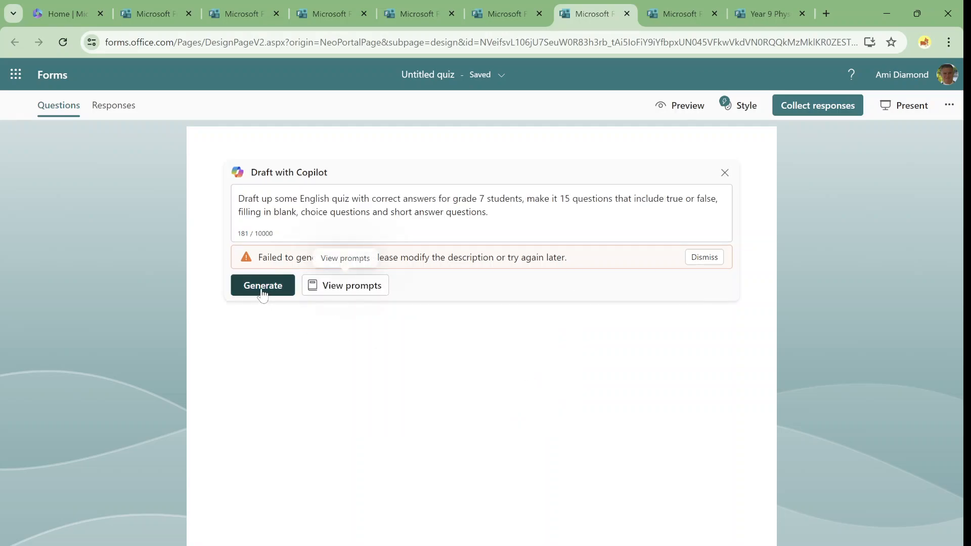
click(262, 284)
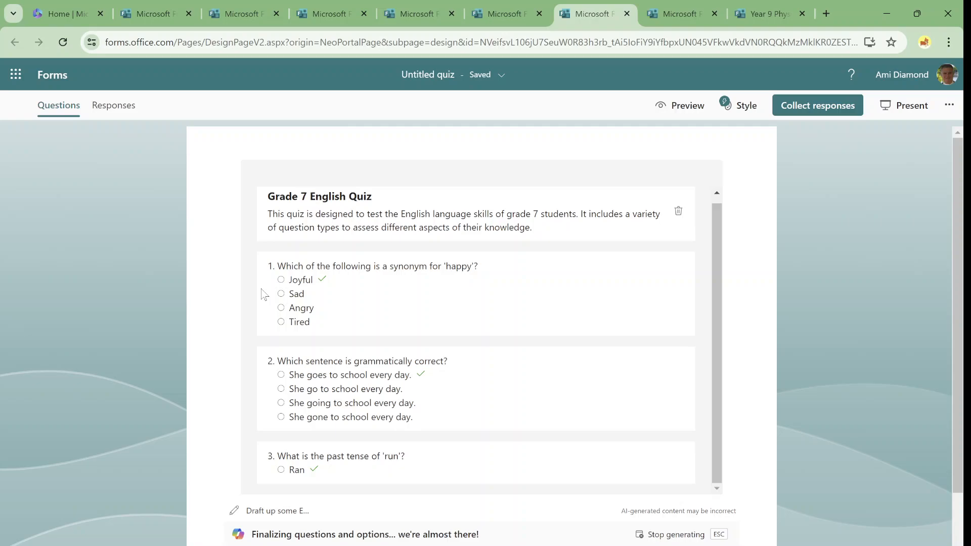
Review the 15-question Grade 7 English Quiz draft and keep it
scroll(down, 3)
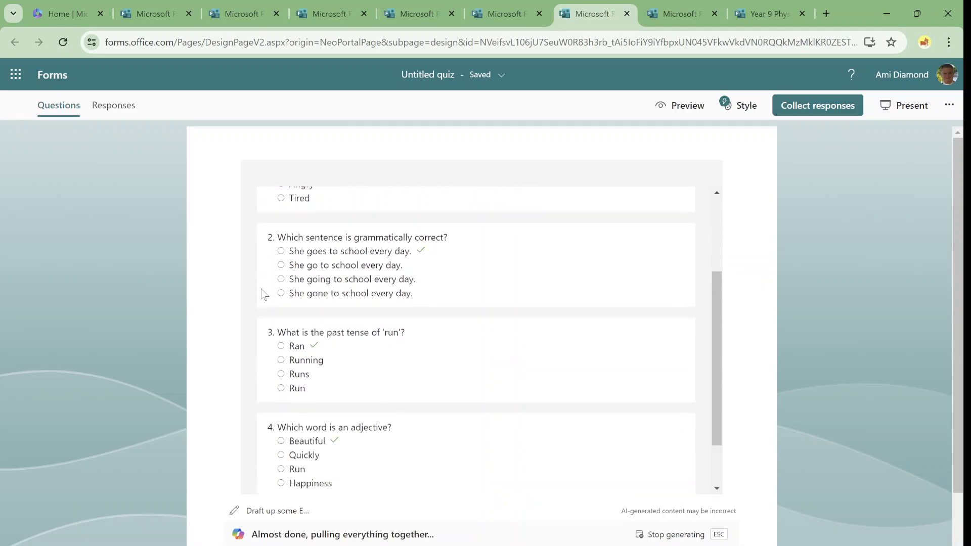
scroll(down, 3)
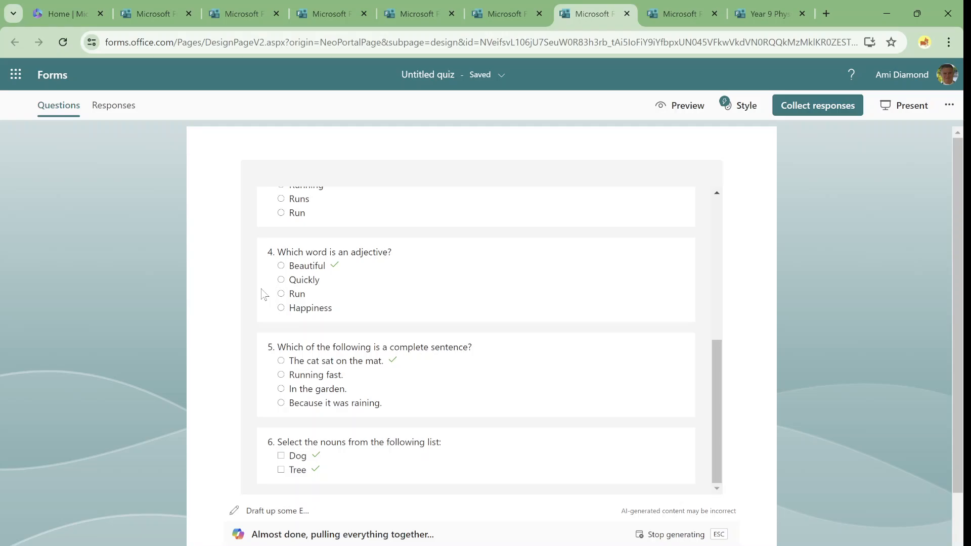
scroll(down, 3)
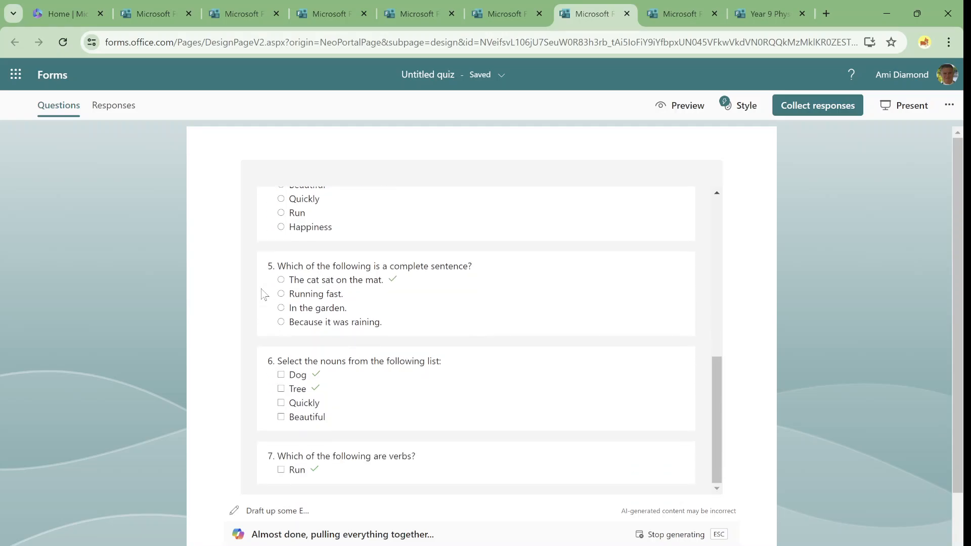
scroll(down, 3)
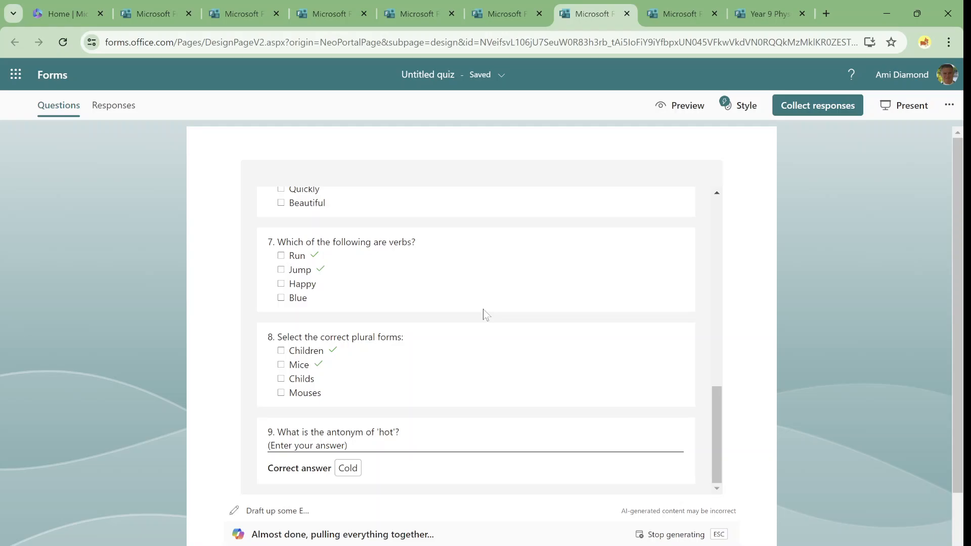
scroll(down, 3)
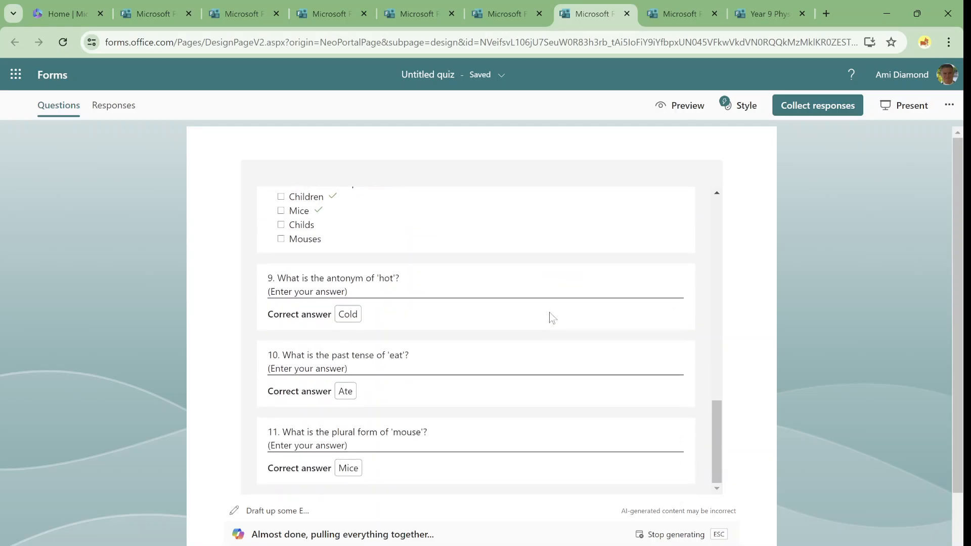
scroll(down, 3)
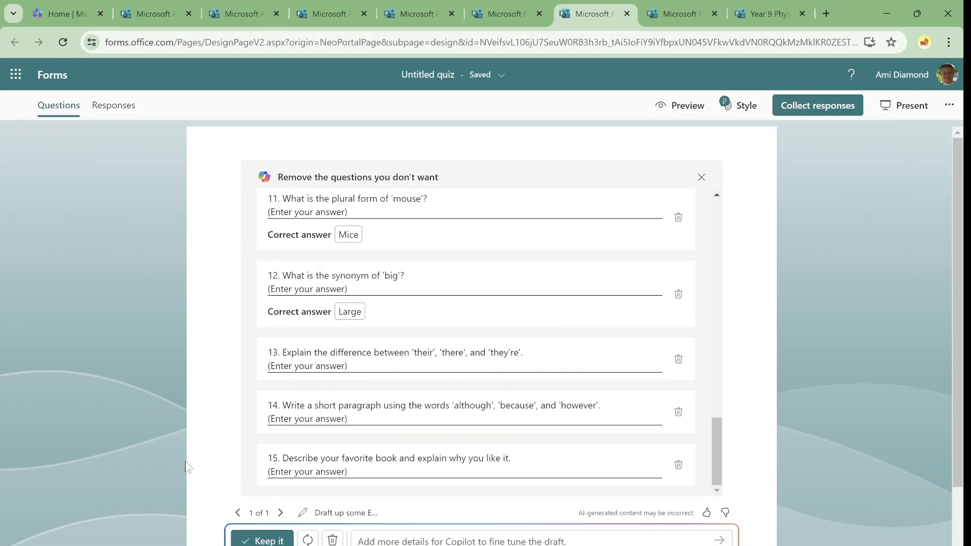
click(262, 540)
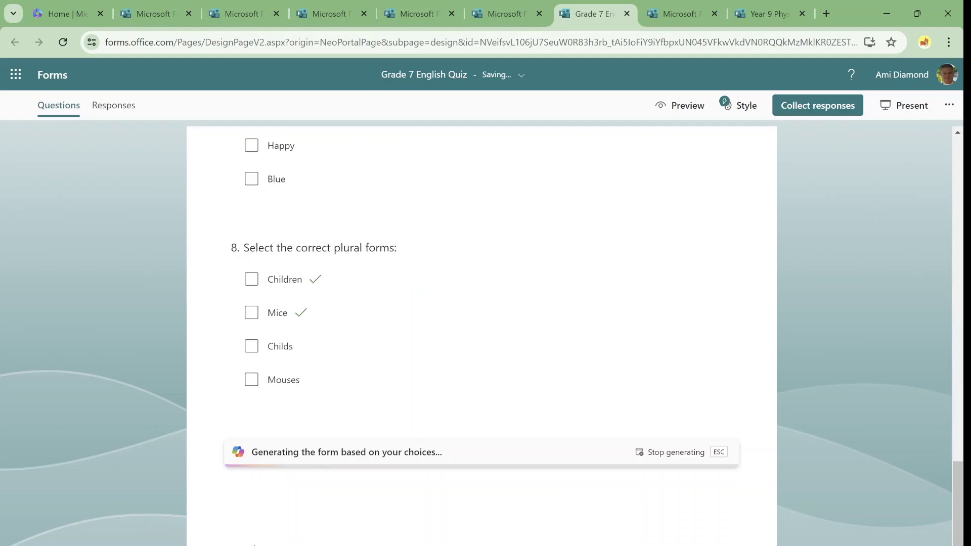
Apply the purple floral theme to the English quiz
scroll(down, 3)
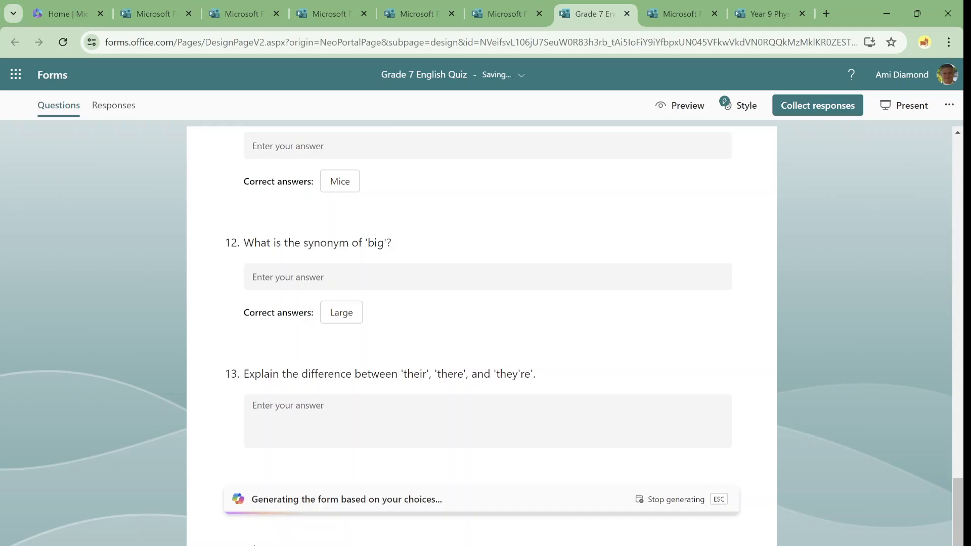
scroll(down, 3)
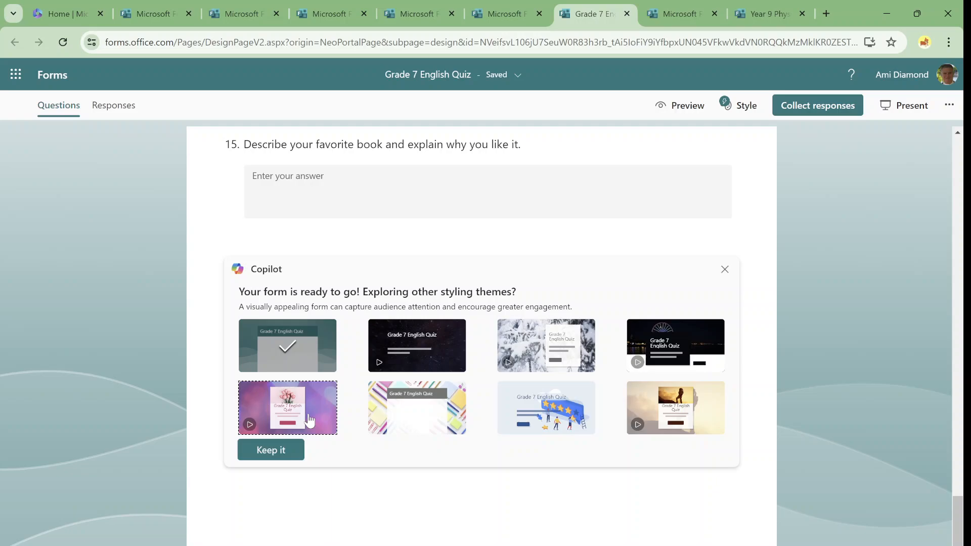
click(286, 407)
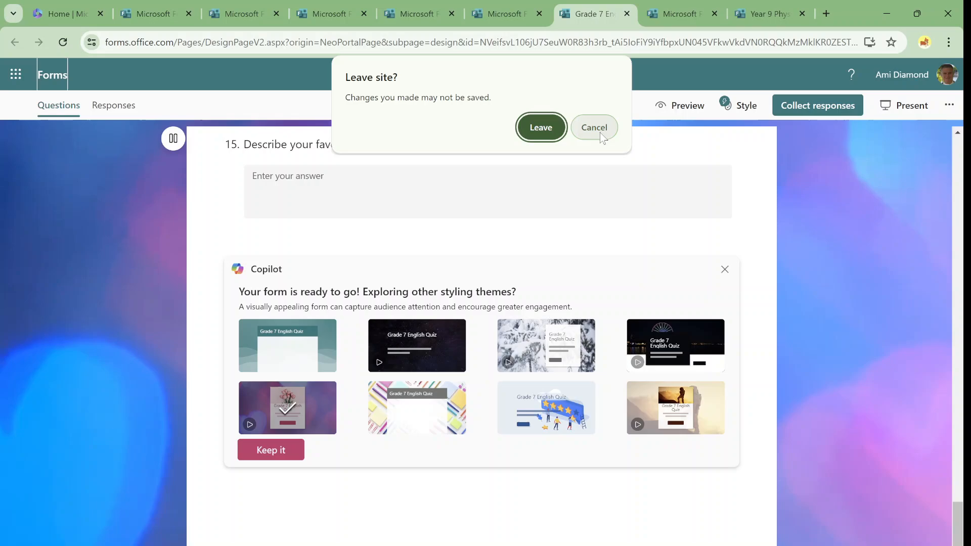
Start a new quiz and generate it from the 'Draft a 10-question quiz' example prompt
click(539, 127)
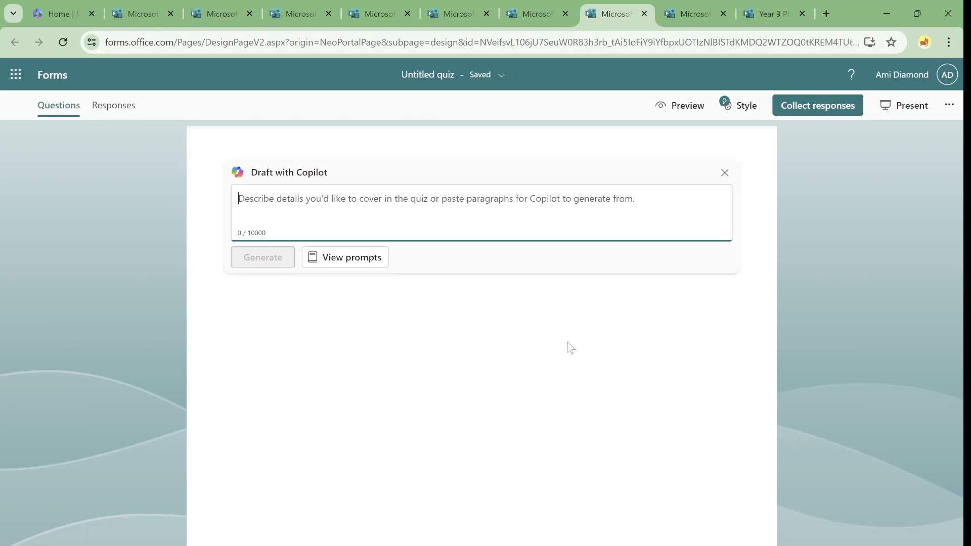
click(351, 257)
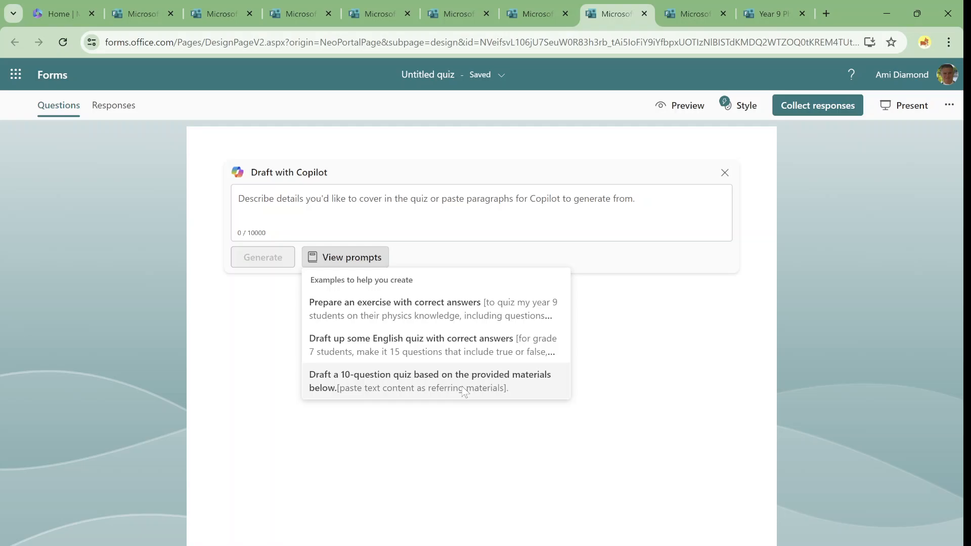
mouse_move(468, 329)
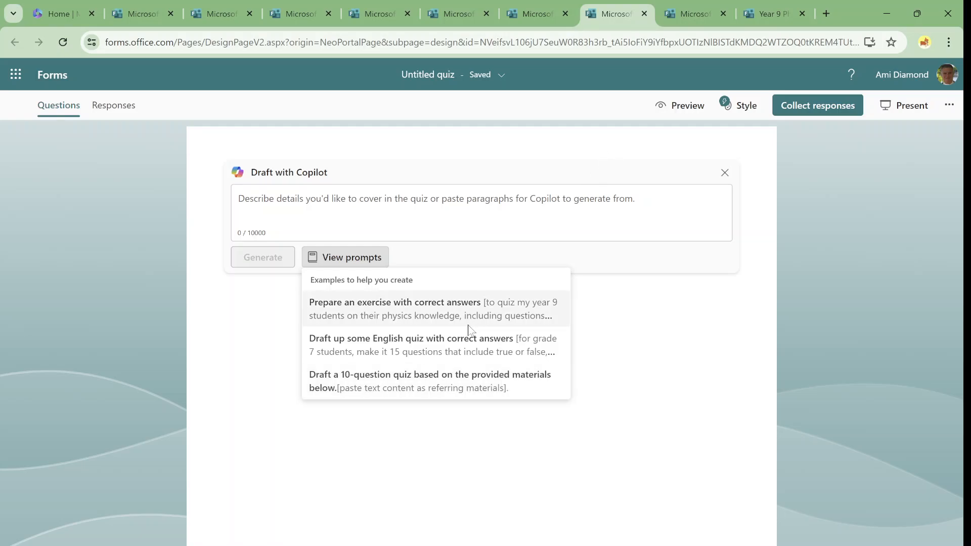
mouse_move(513, 375)
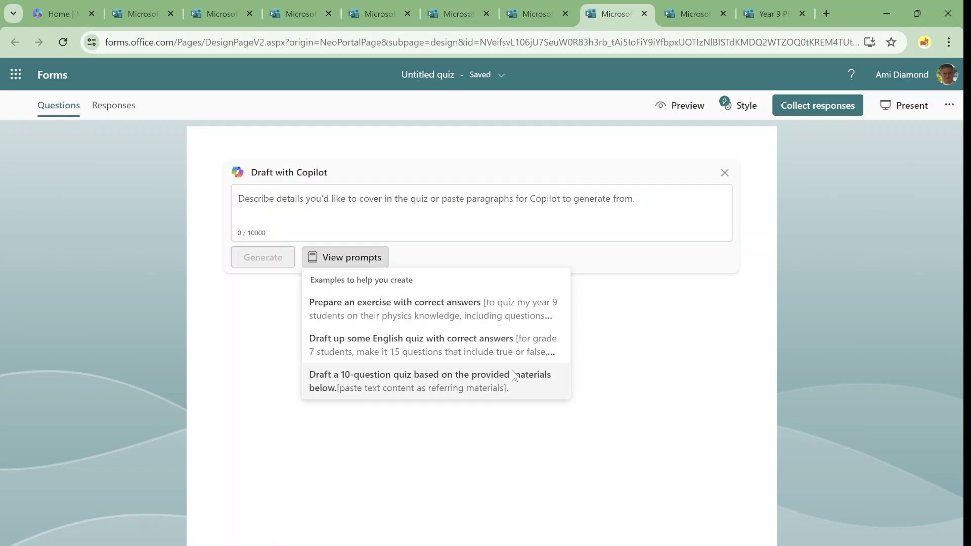
mouse_move(357, 383)
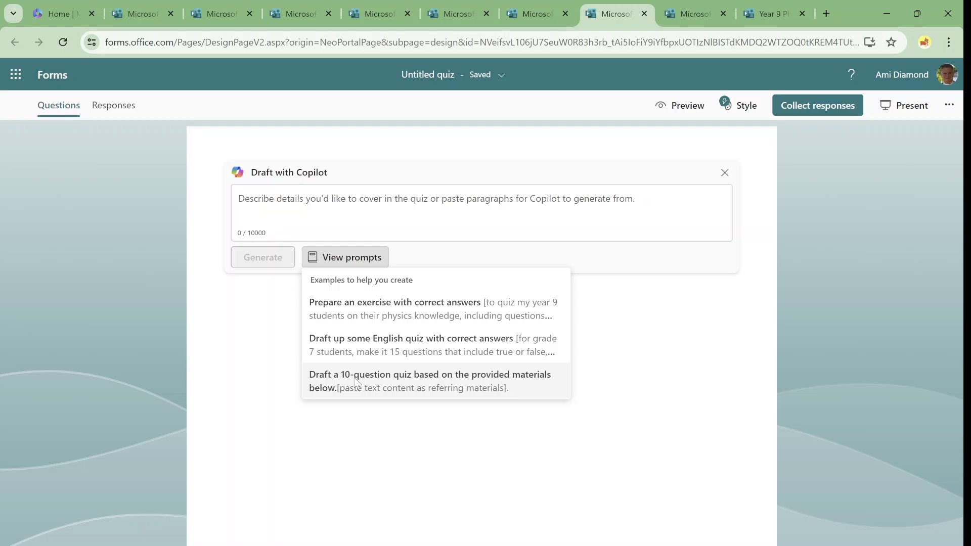
mouse_move(491, 389)
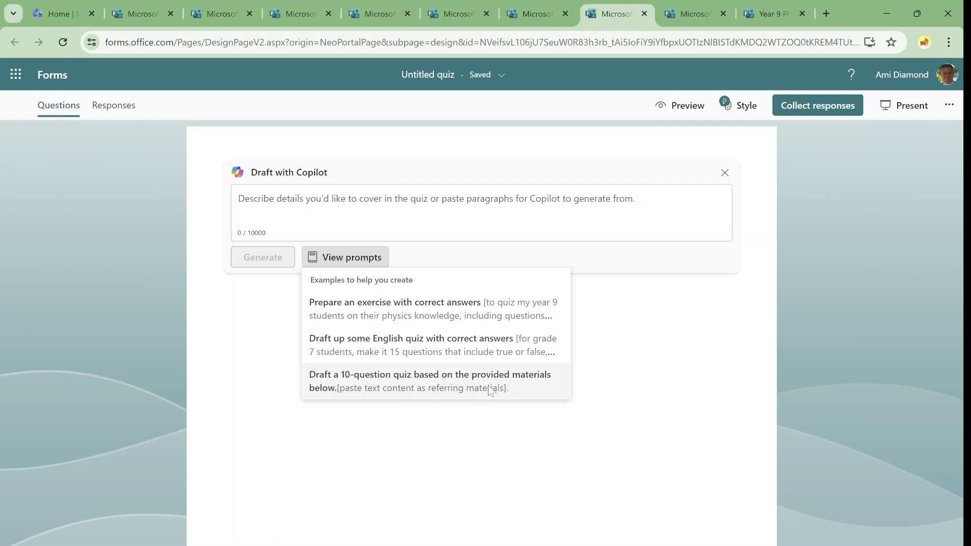
click(429, 381)
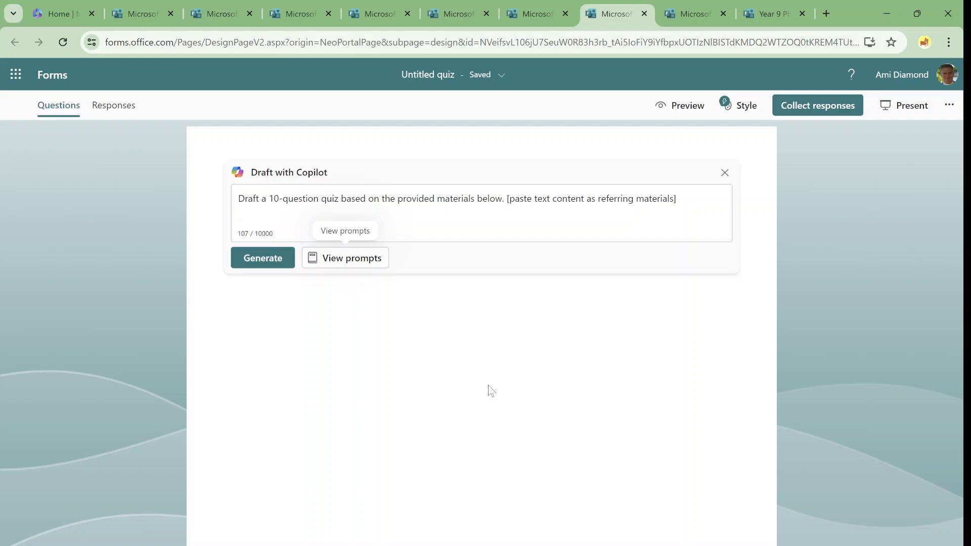
click(263, 257)
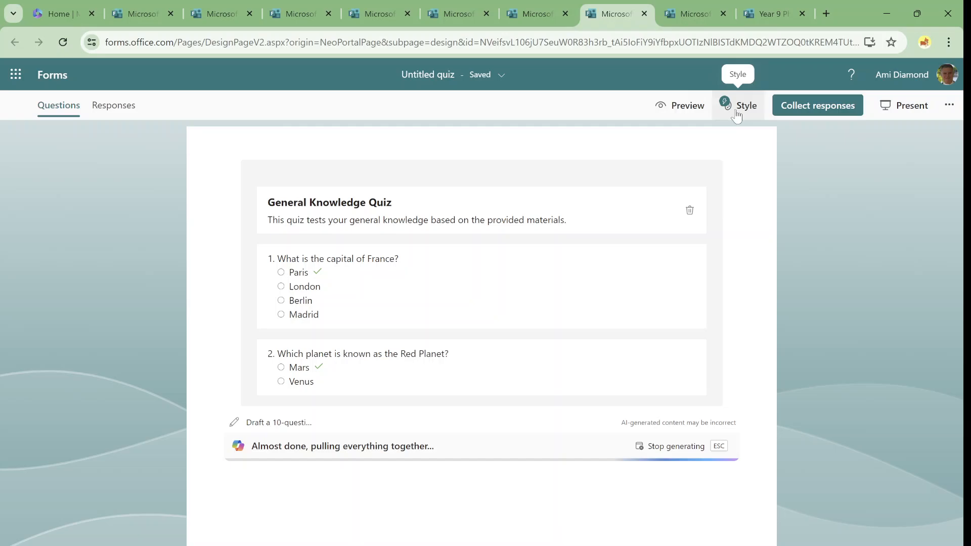
mouse_move(897, 293)
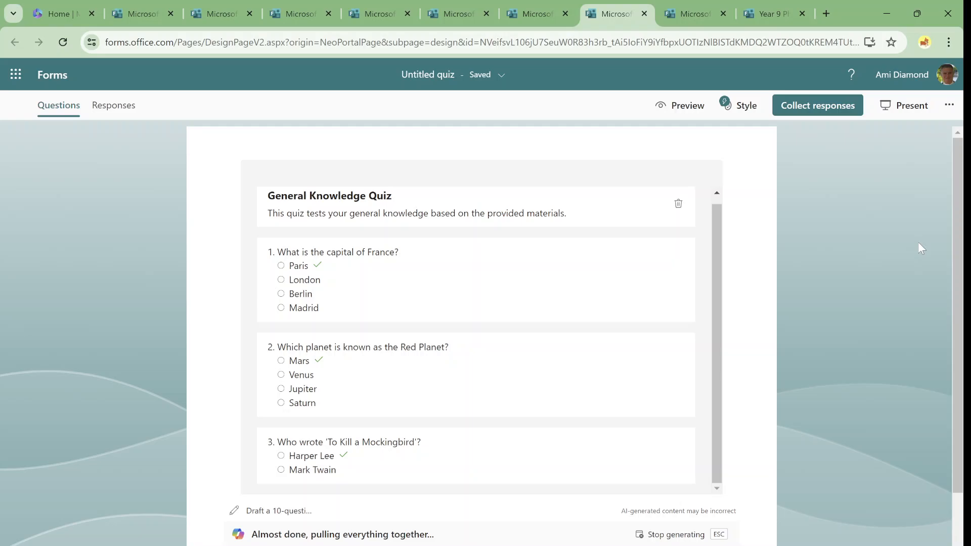
Review the ten-question General Knowledge Quiz draft and keep it
scroll(down, 3)
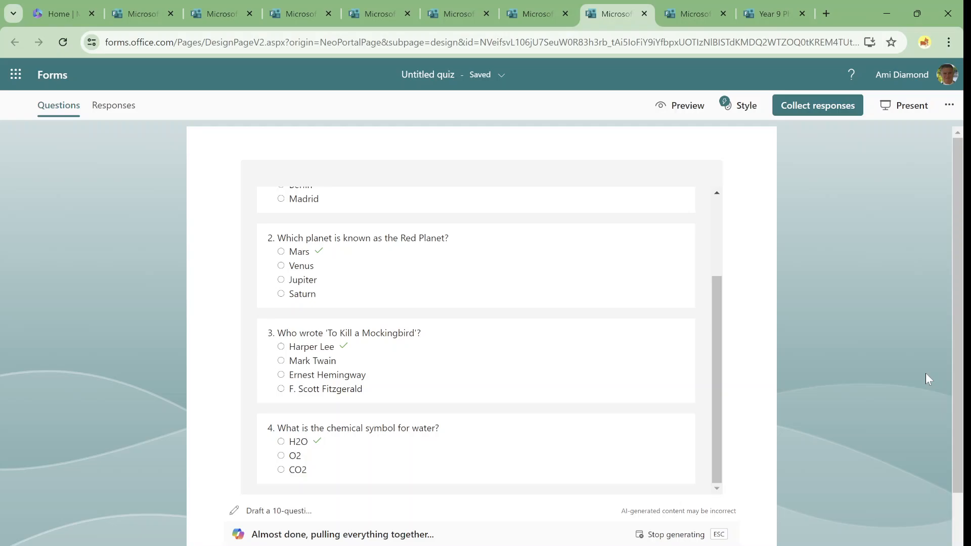
scroll(down, 3)
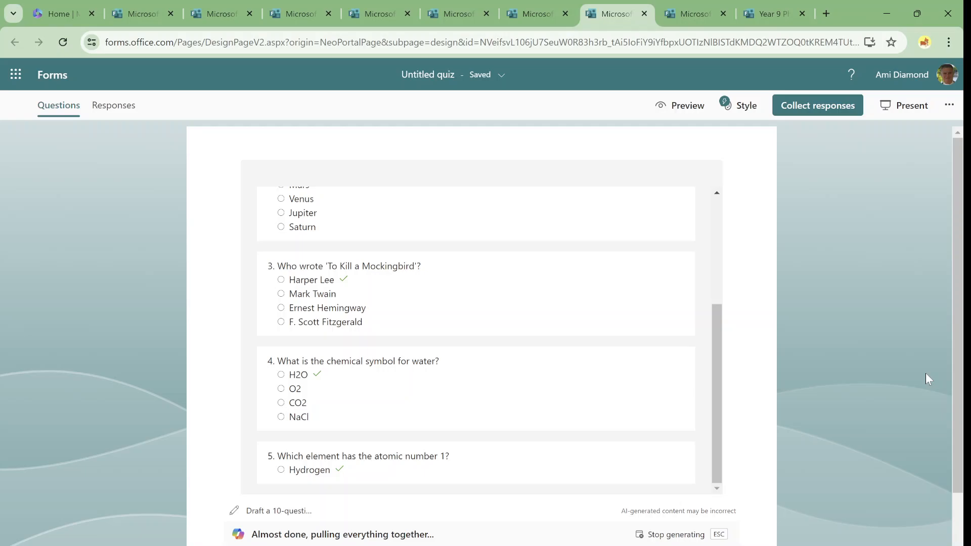
scroll(down, 3)
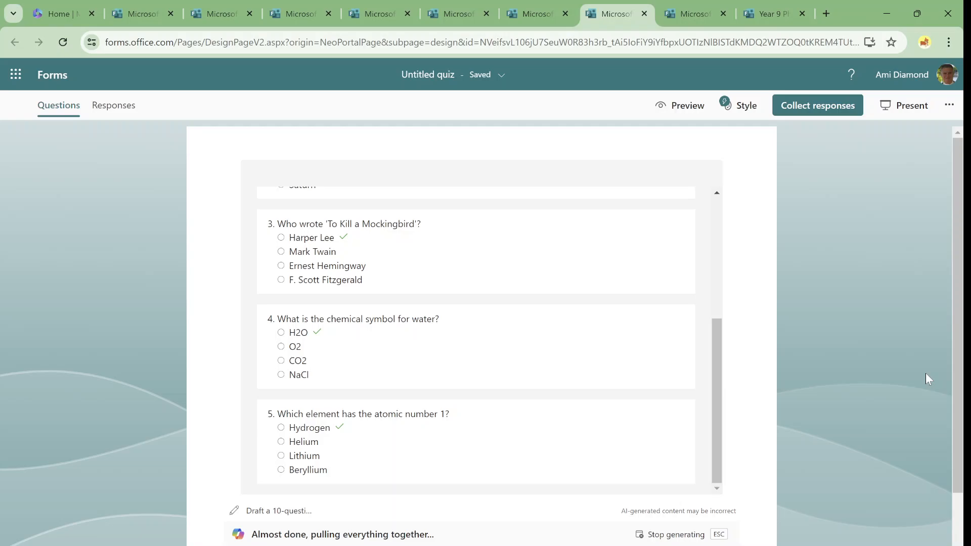
scroll(down, 3)
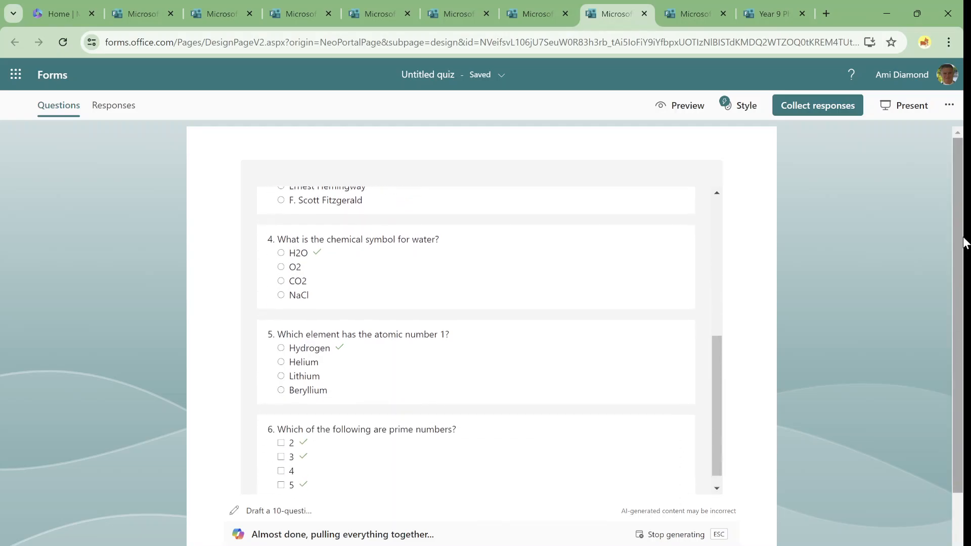
scroll(down, 3)
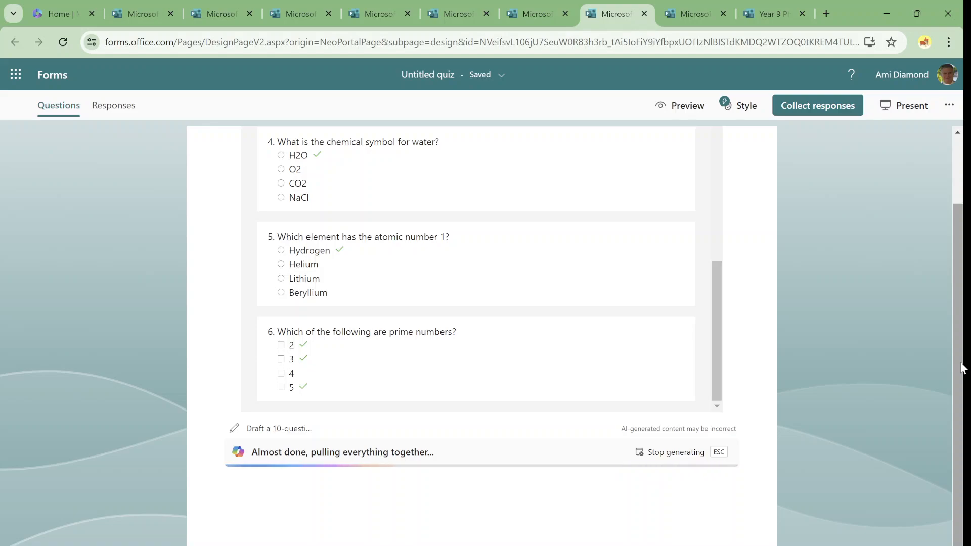
scroll(down, 3)
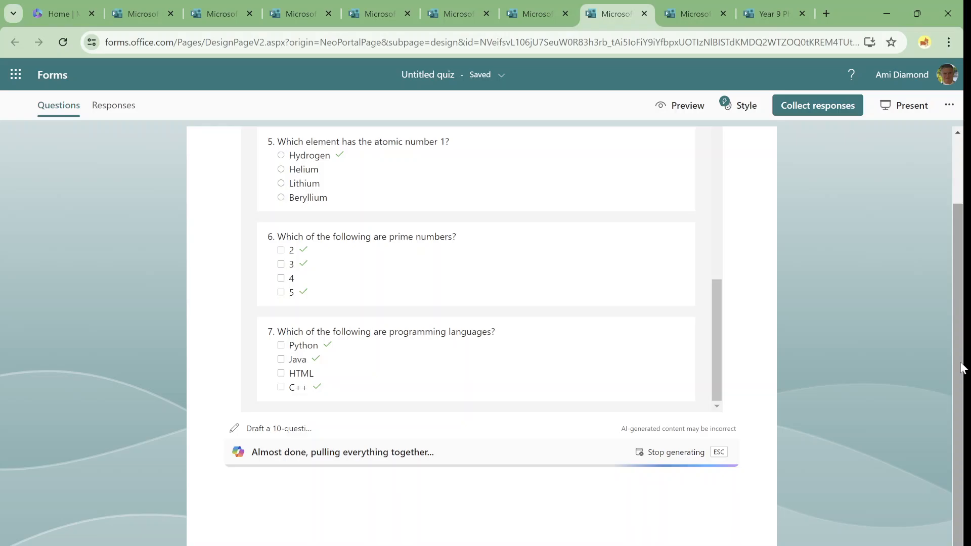
scroll(down, 3)
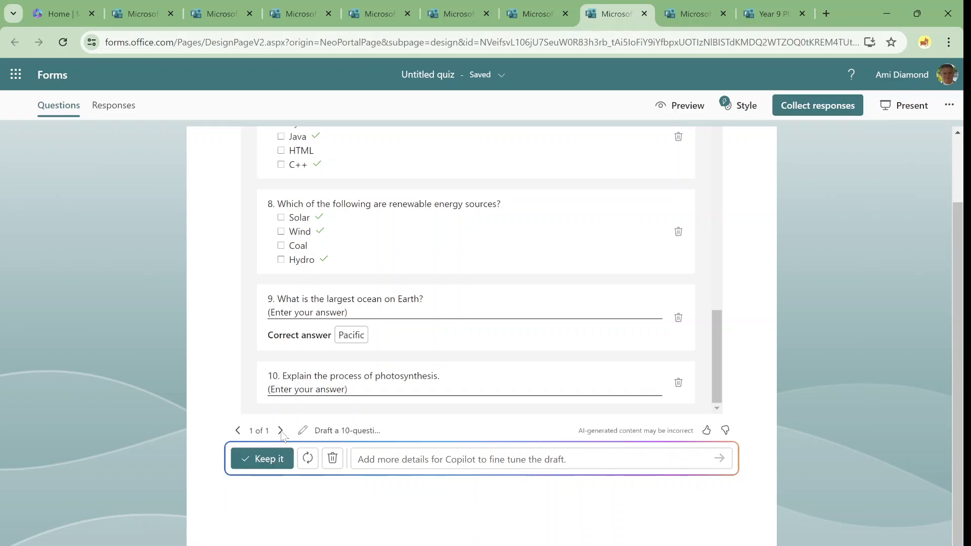
mouse_move(326, 439)
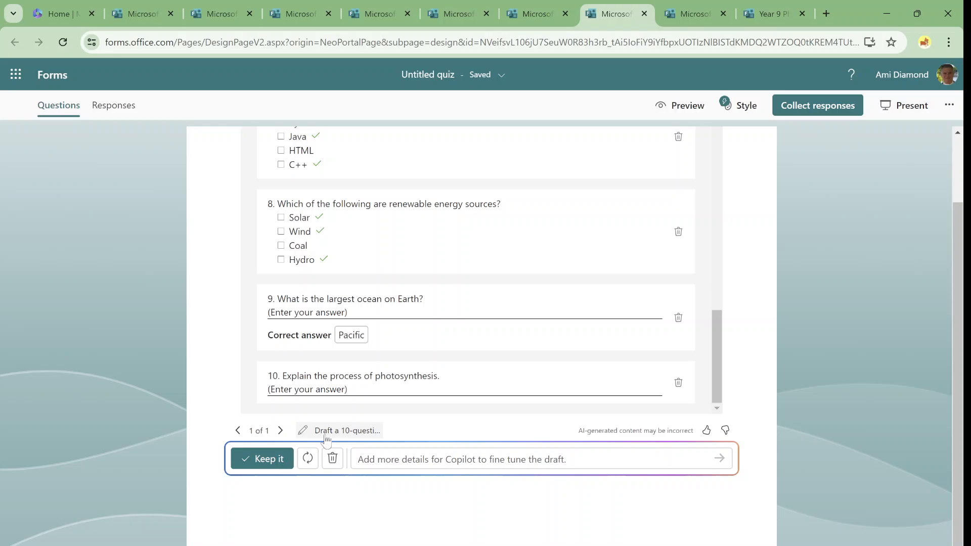
click(262, 458)
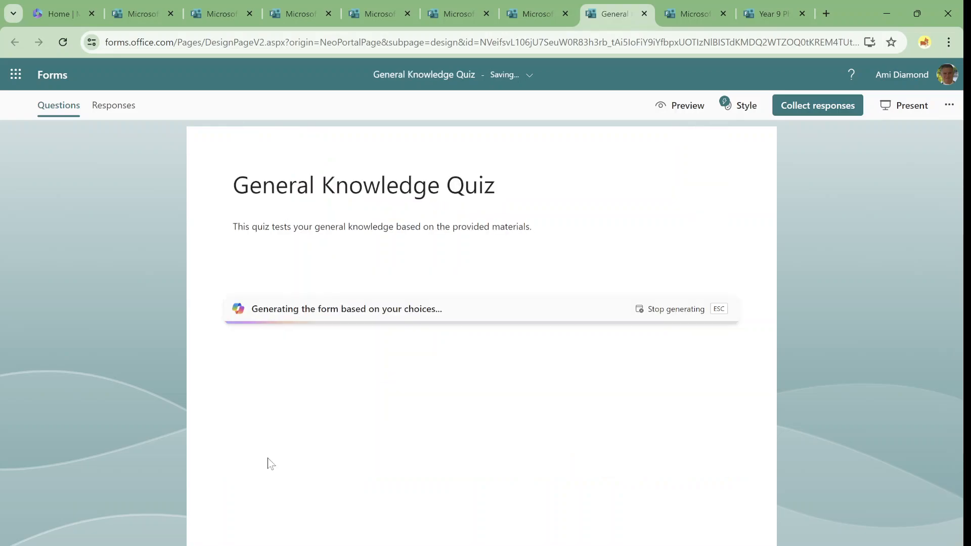
Scroll through the finished ten-question General Knowledge Quiz and dismiss the styling themes suggestion
scroll(down, 3)
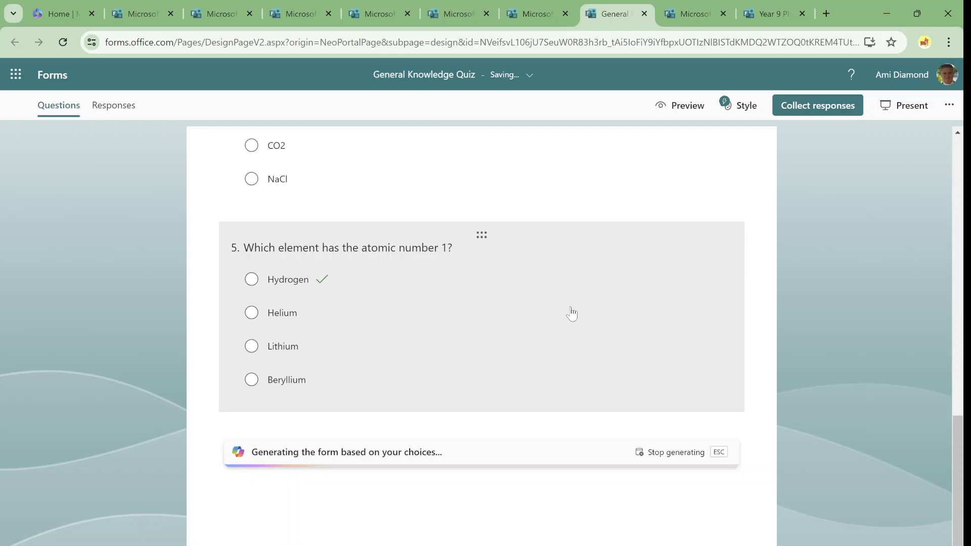
scroll(down, 3)
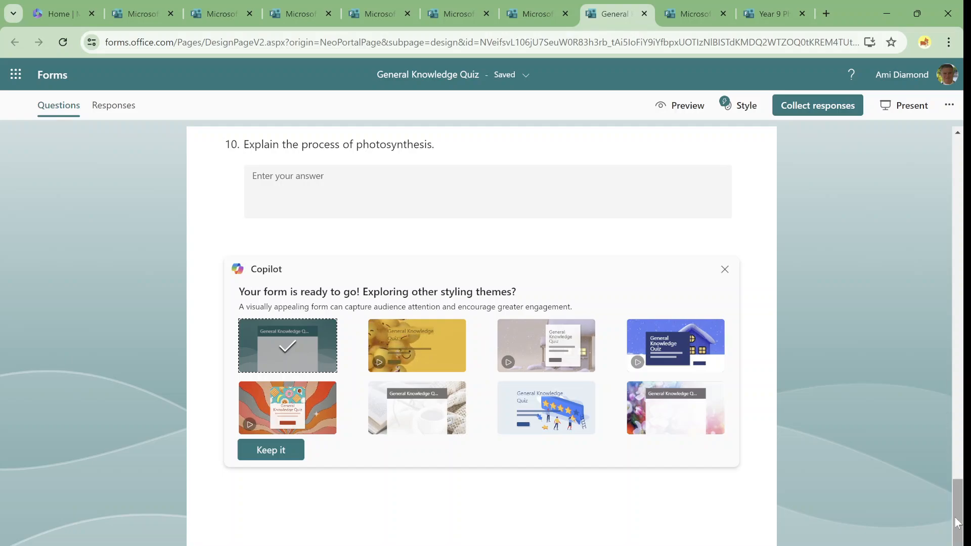
click(724, 269)
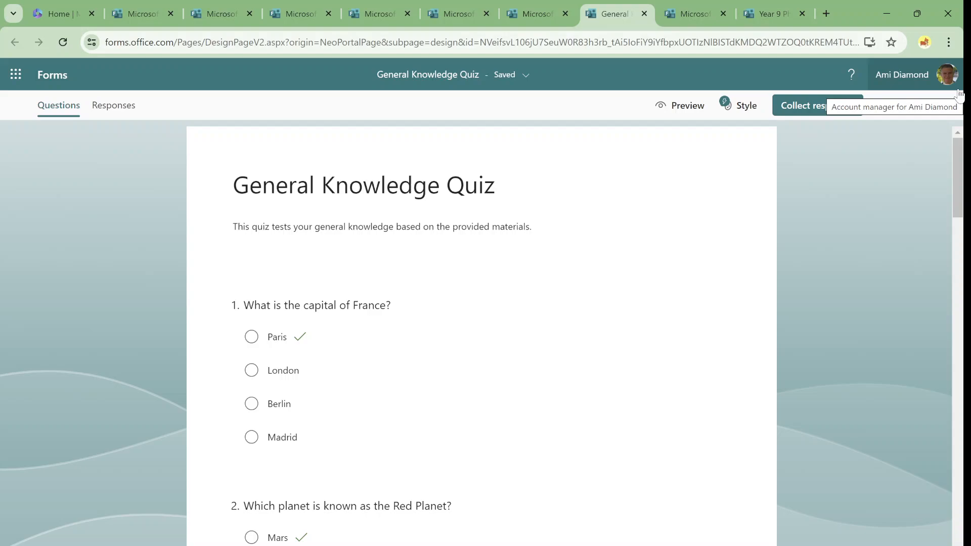
mouse_move(911, 301)
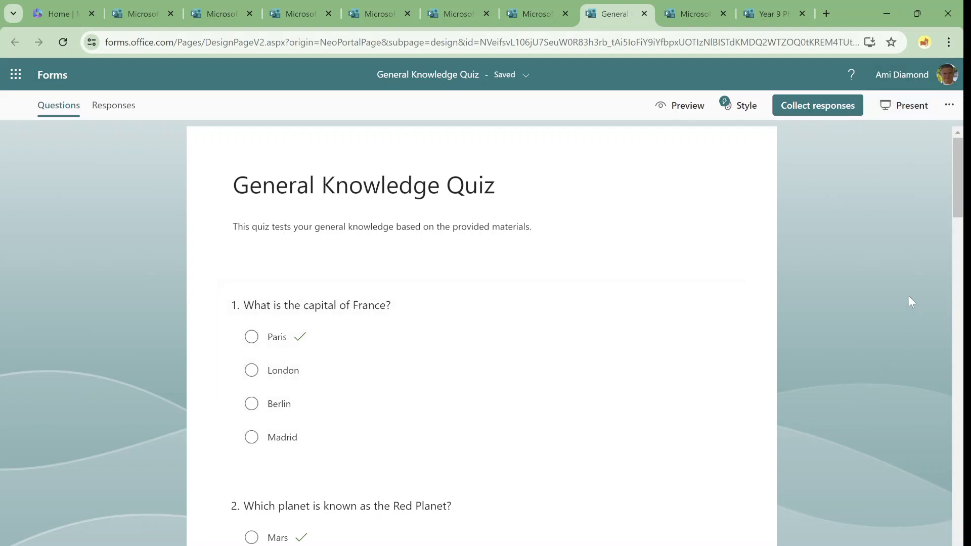